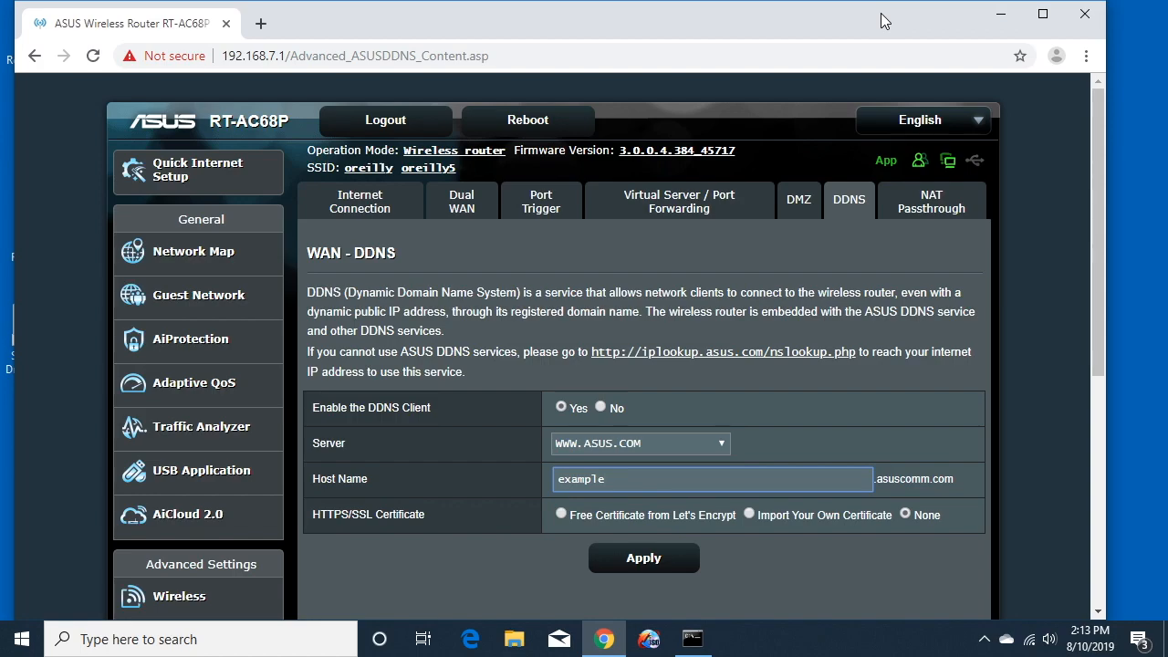
Navigate to VPN > VPN Server > OpenVPN in the router and confirm Enable OpenVPN Server is ON.
left_click(712, 478)
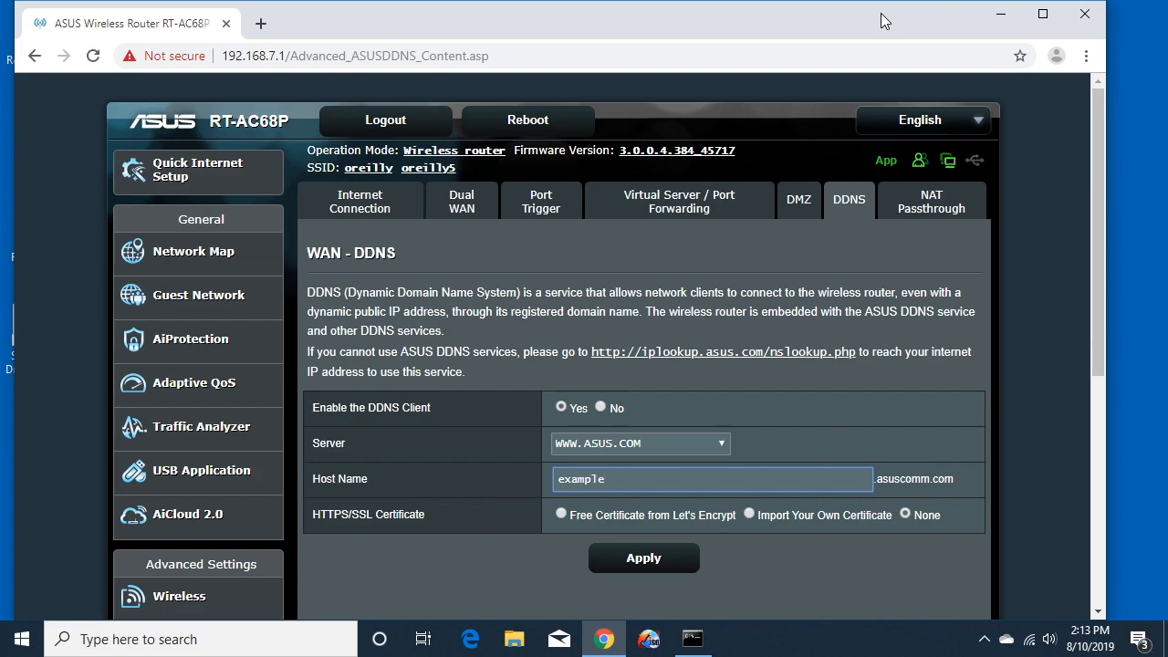
left_click(712, 478)
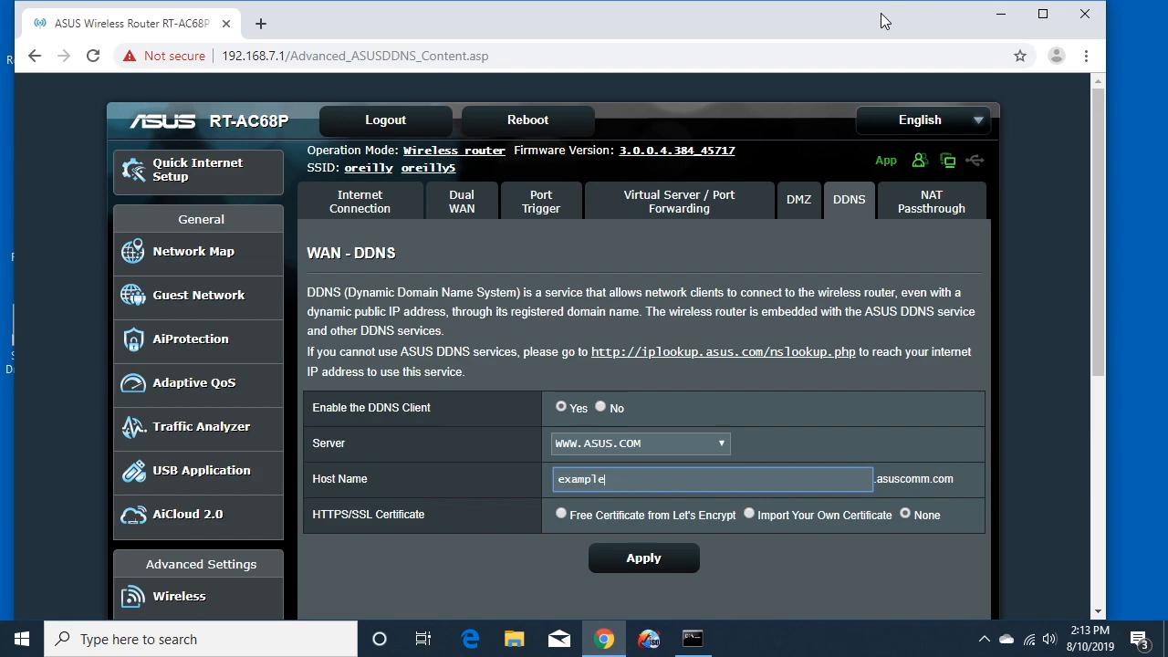
mouse_move(23, 602)
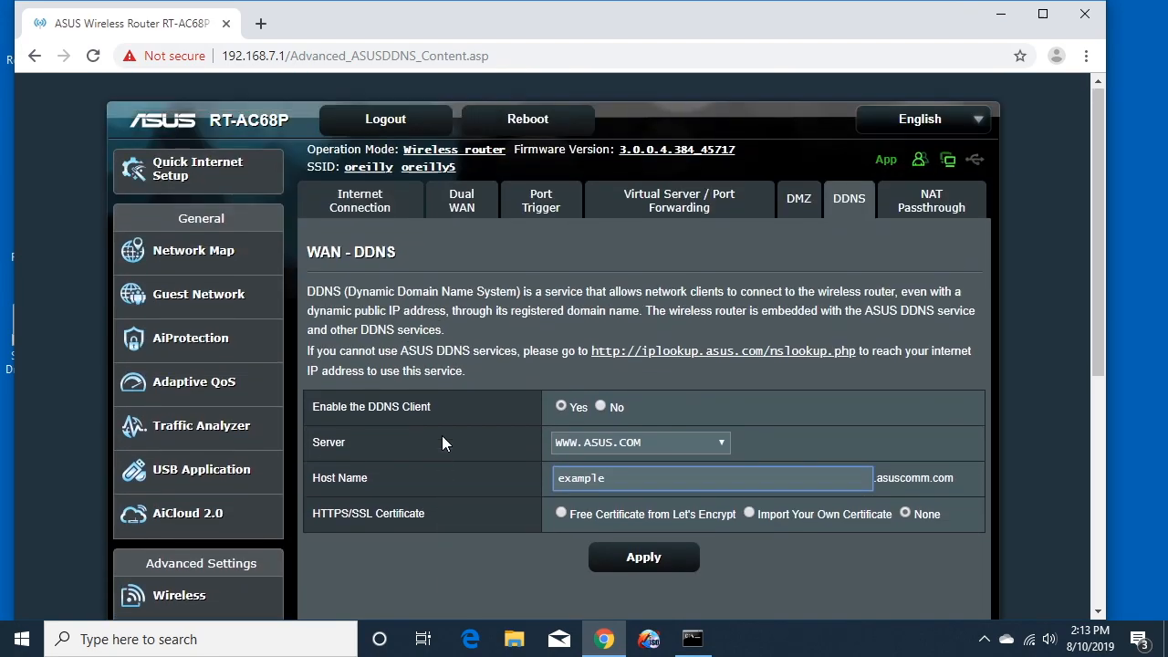
mouse_move(849, 199)
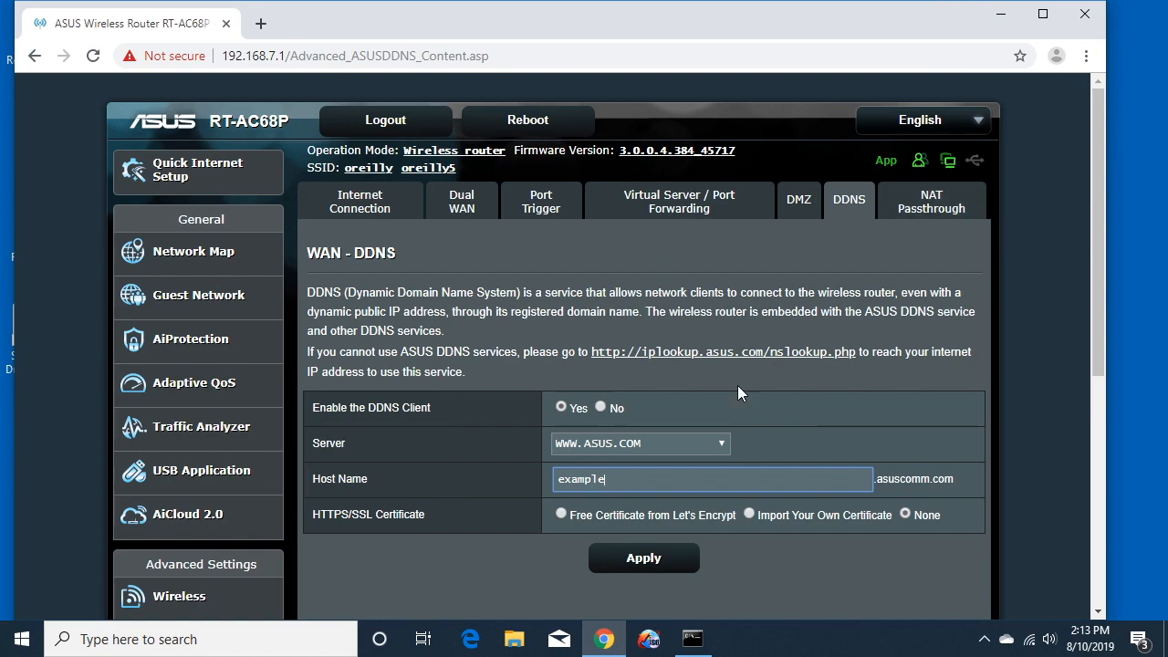
mouse_move(778, 370)
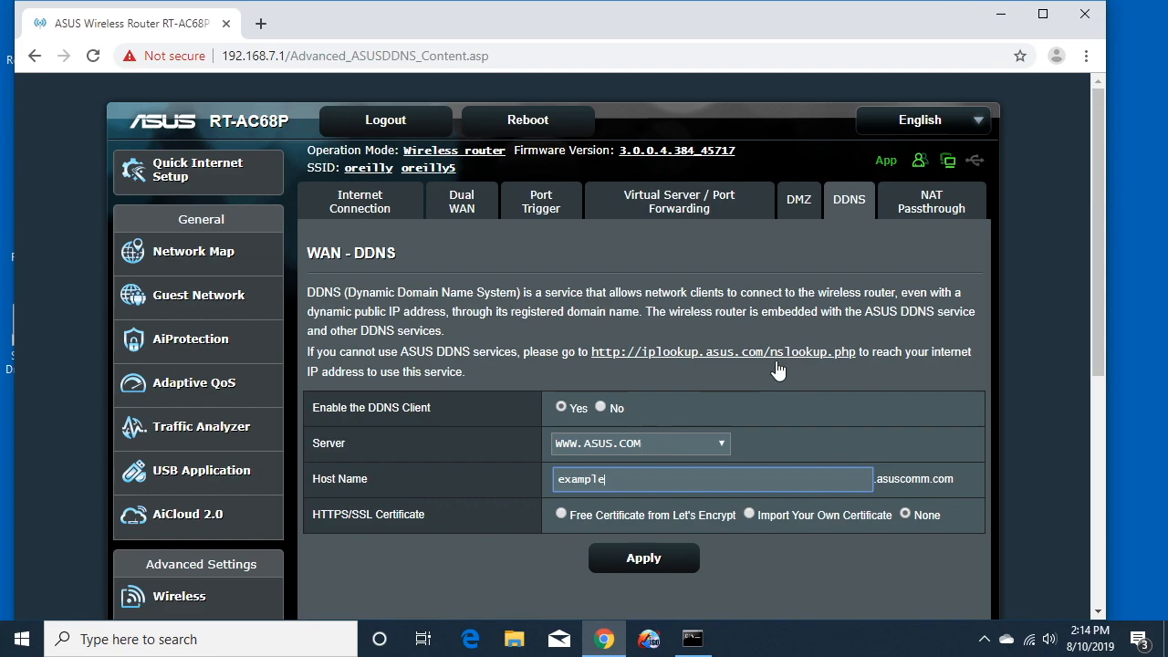
mouse_move(551, 444)
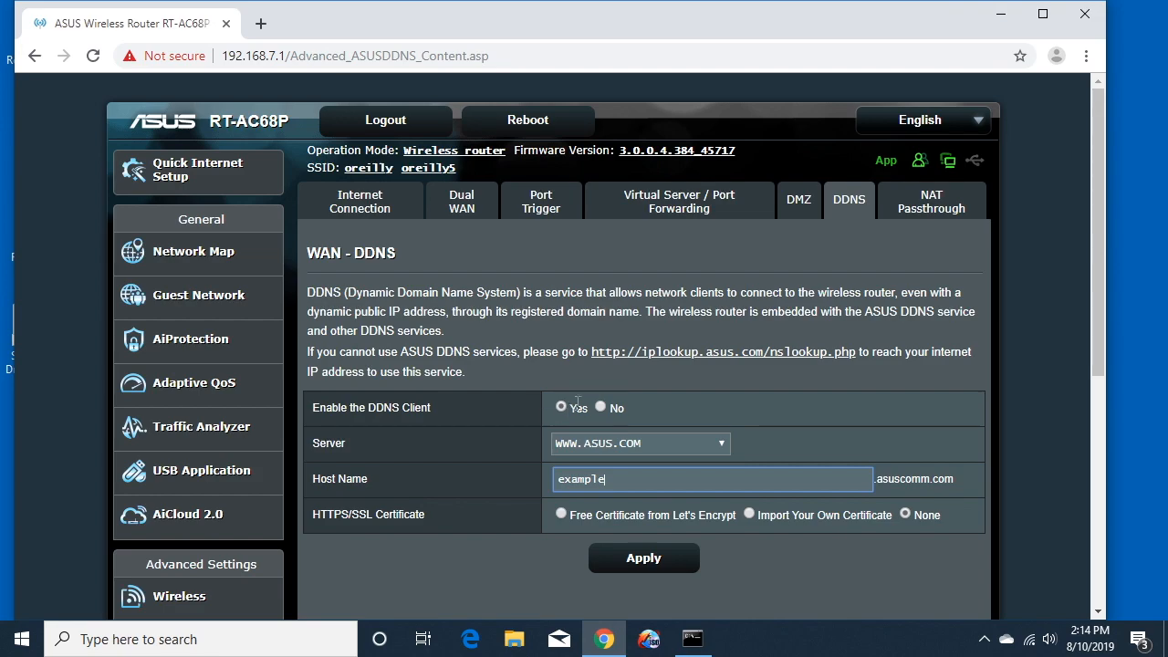
mouse_move(648, 443)
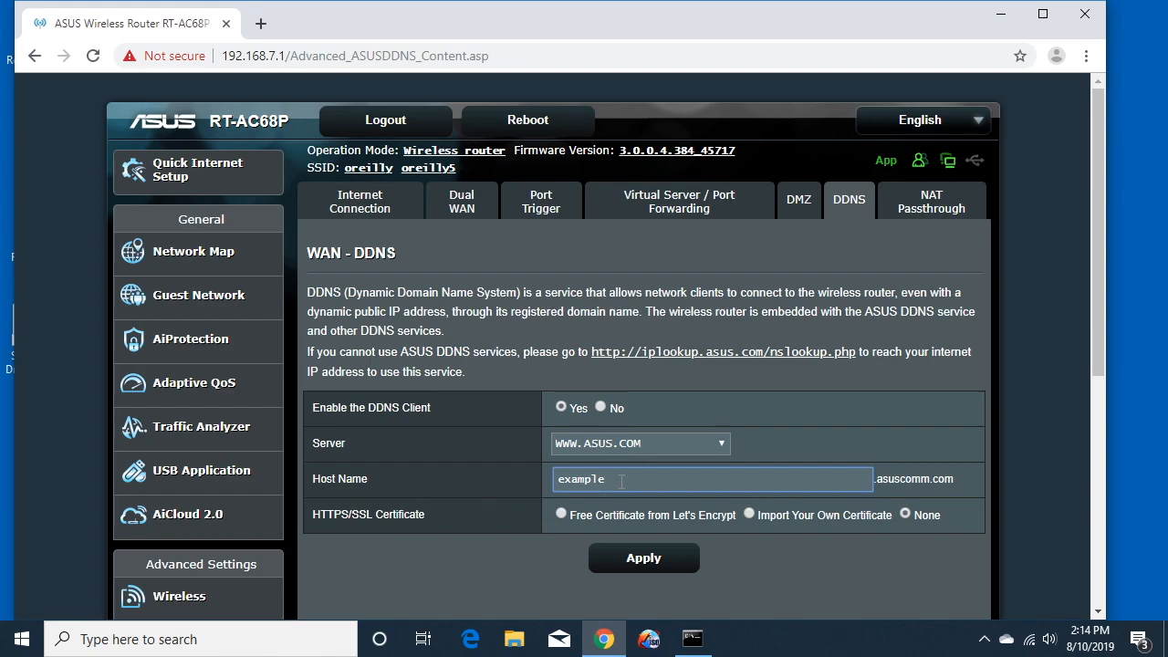
mouse_move(644, 558)
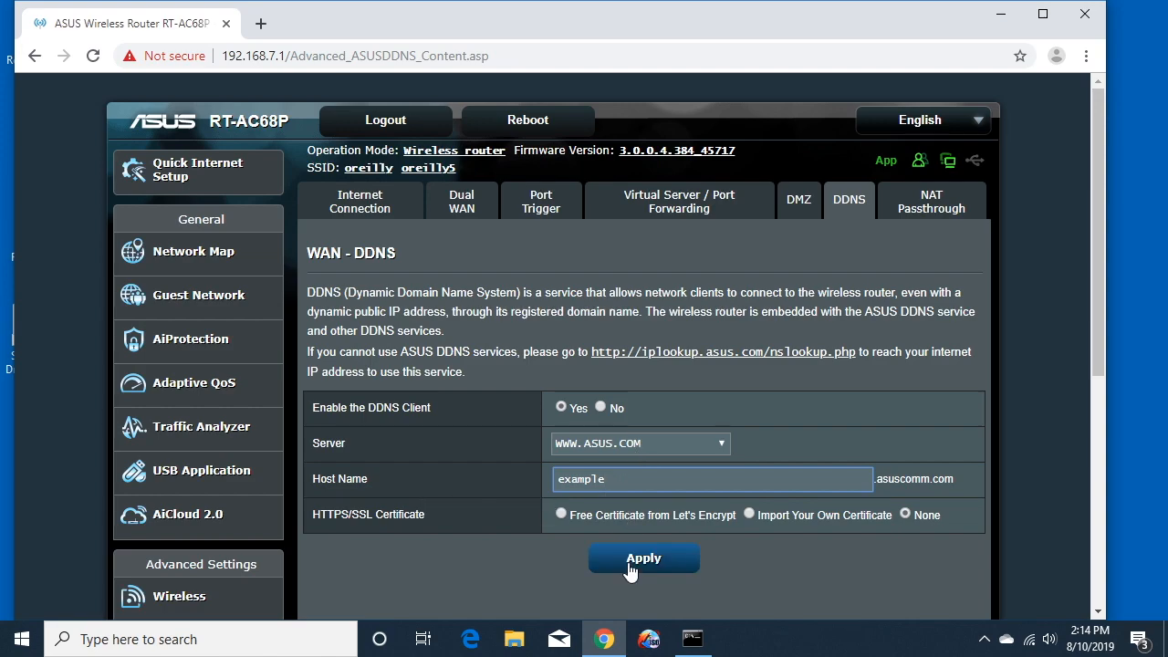
mouse_move(623, 547)
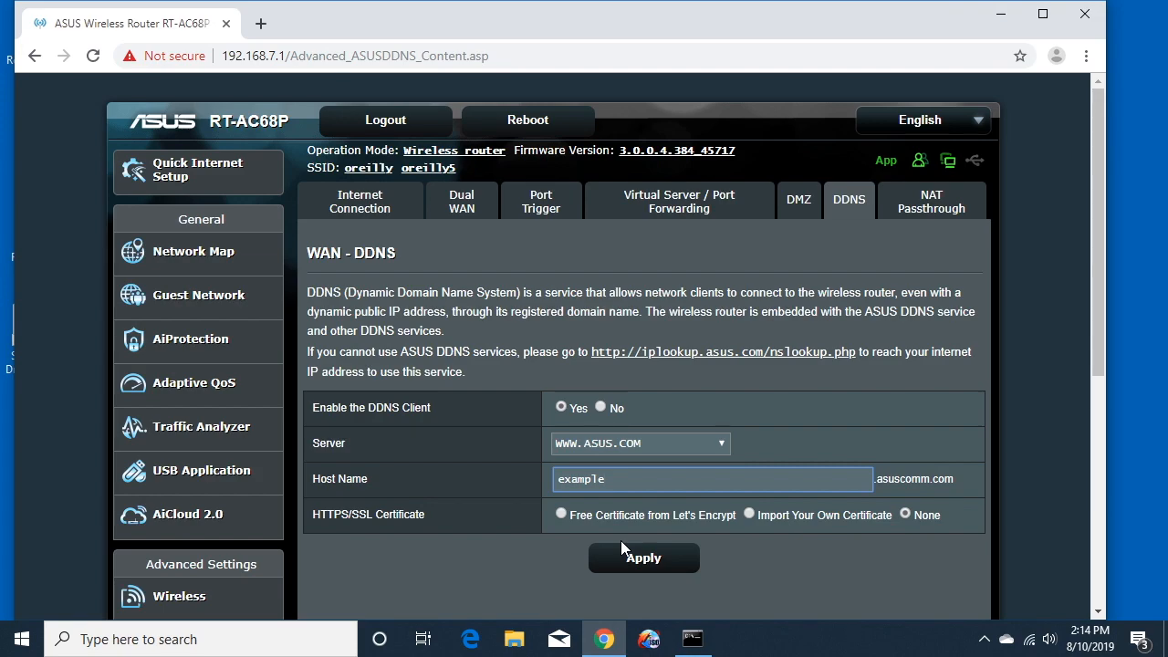
mouse_move(305, 479)
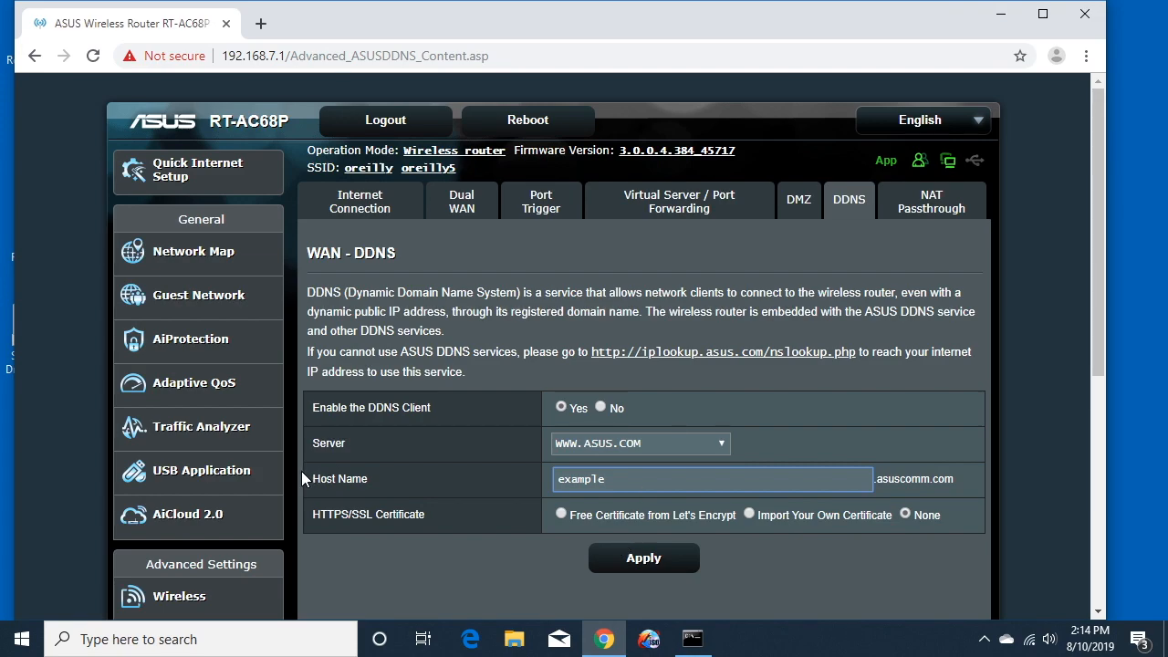
scroll("down", 3)
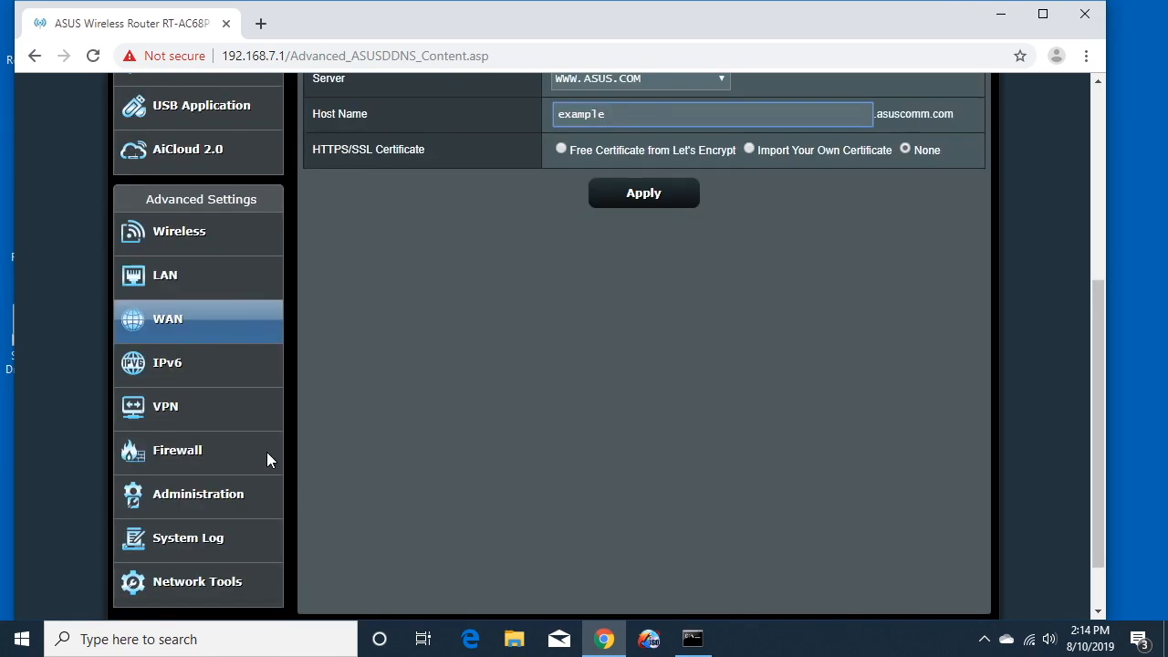
left_click(165, 406)
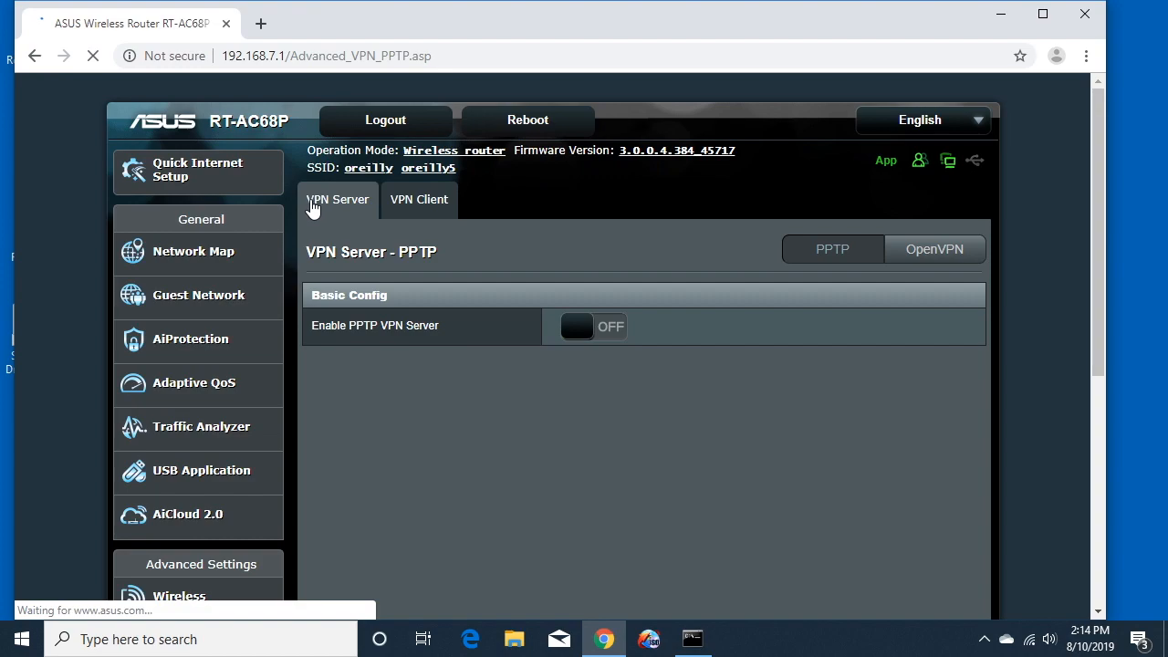
left_click(934, 250)
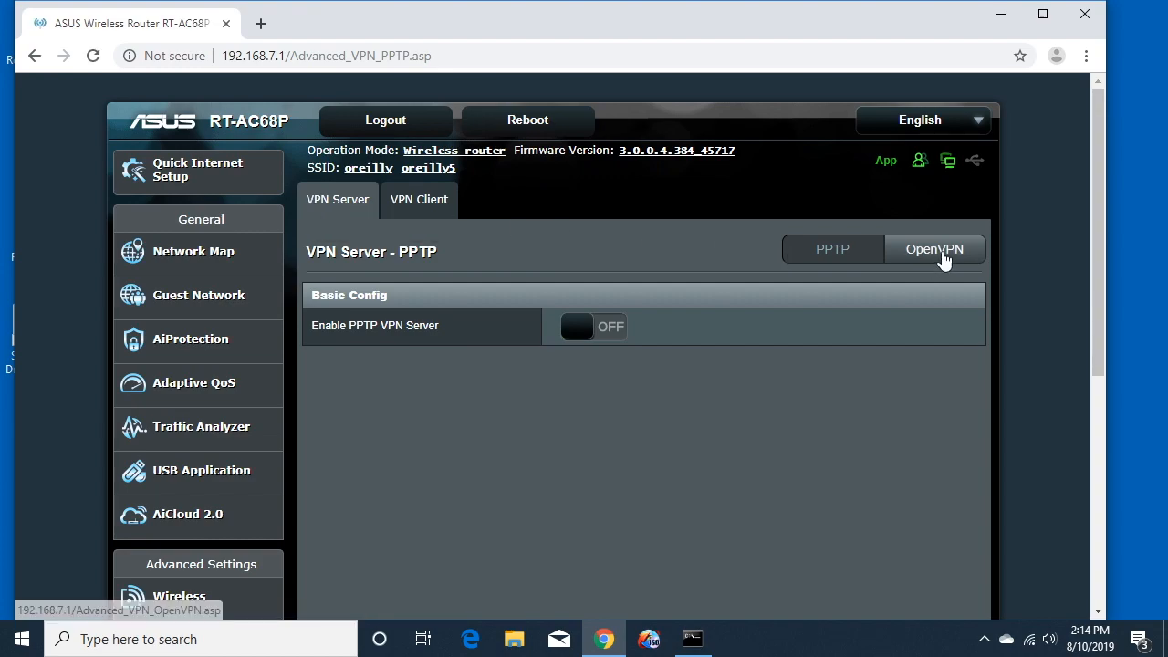
left_click(933, 249)
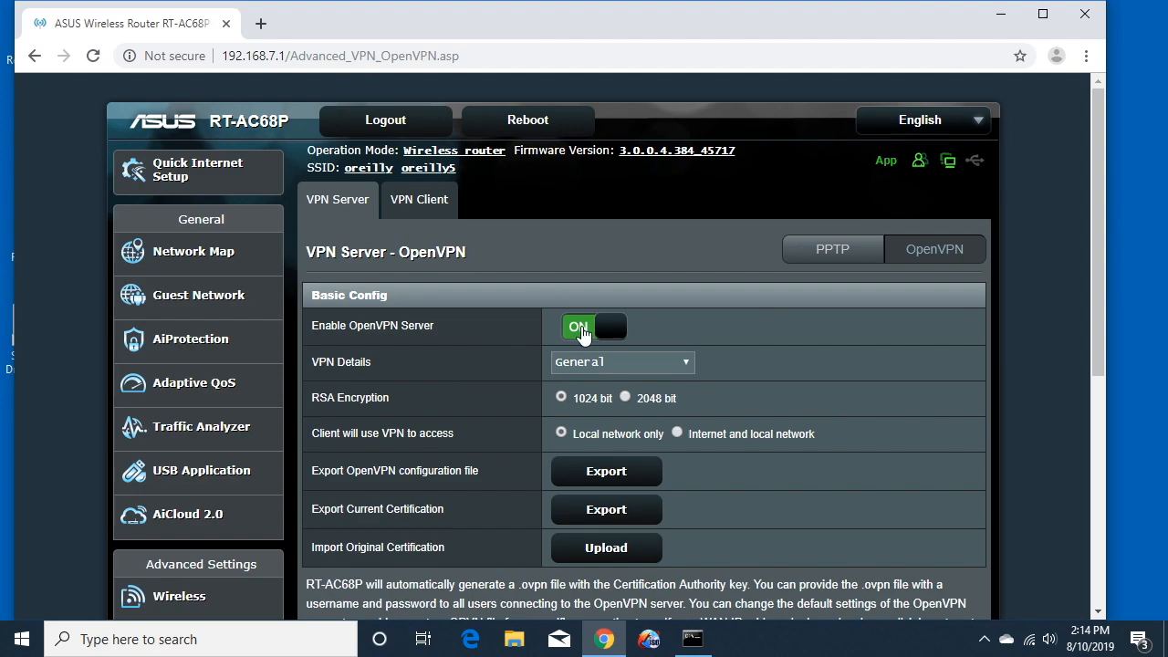
scroll("down", 3)
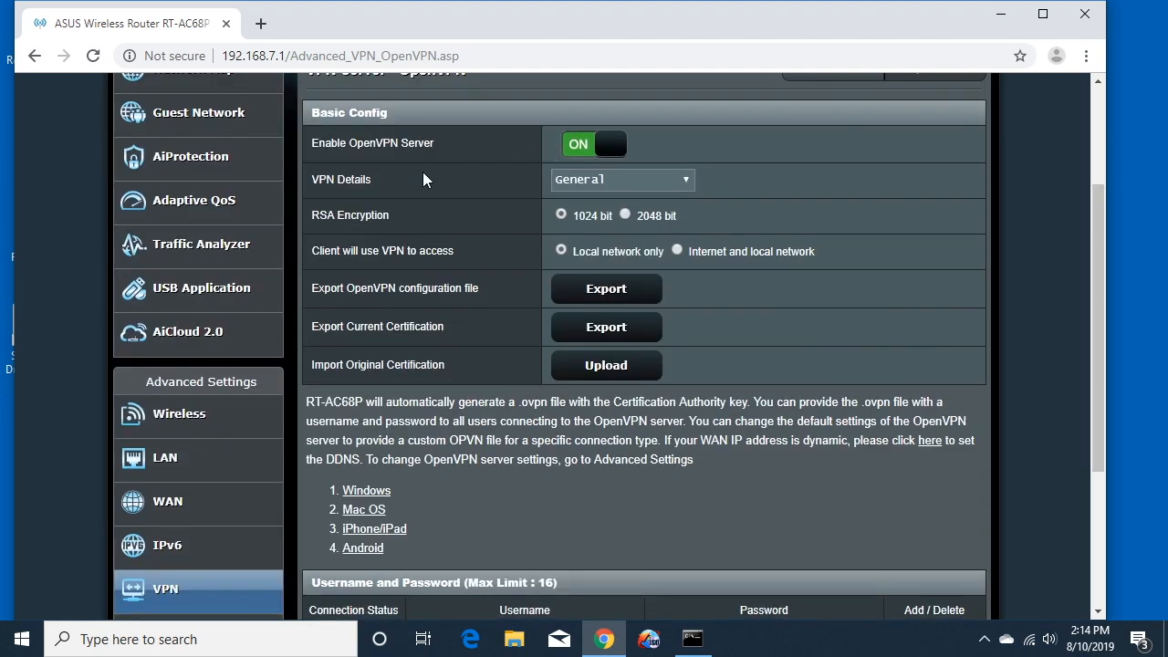
mouse_move(392, 228)
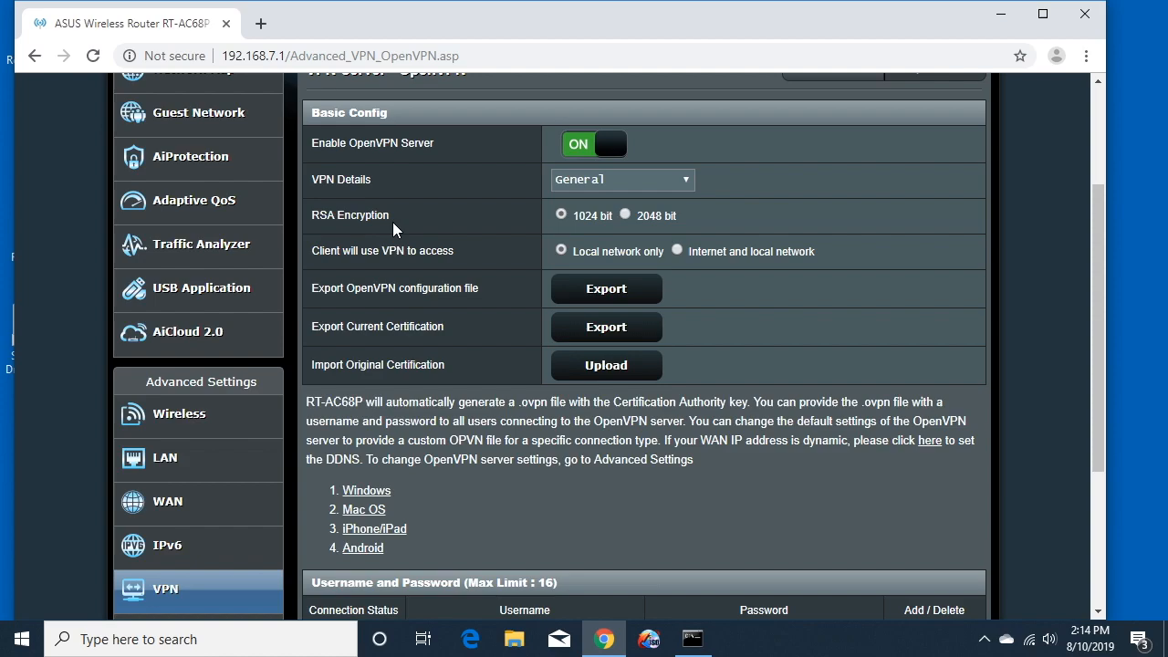
mouse_move(593, 227)
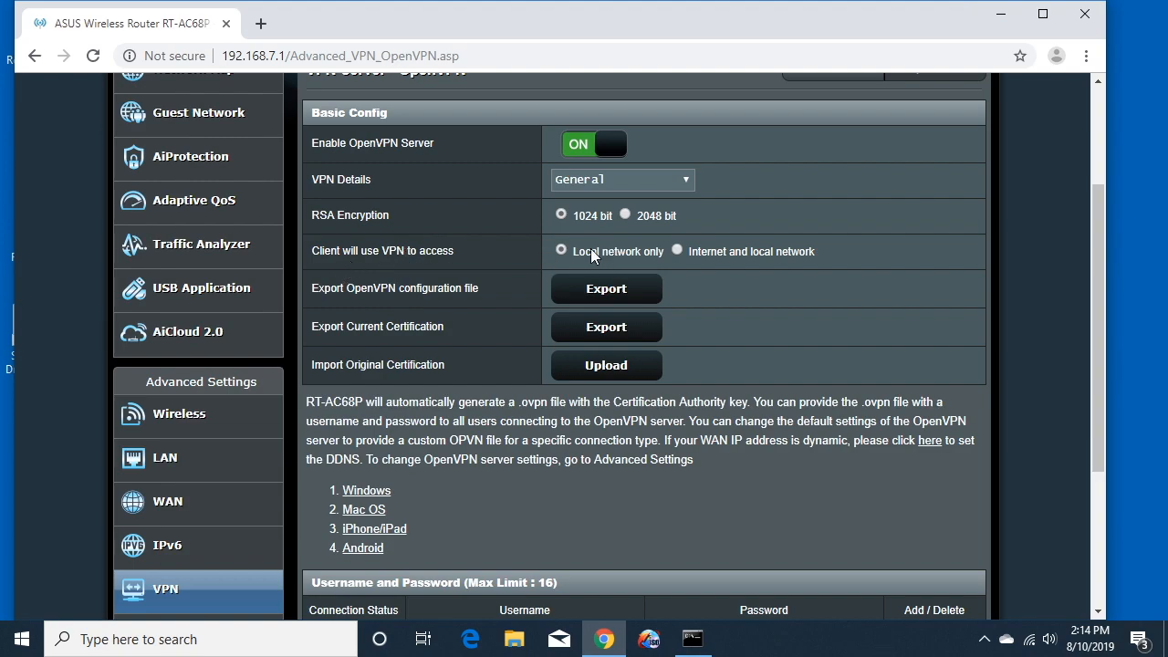
mouse_move(713, 261)
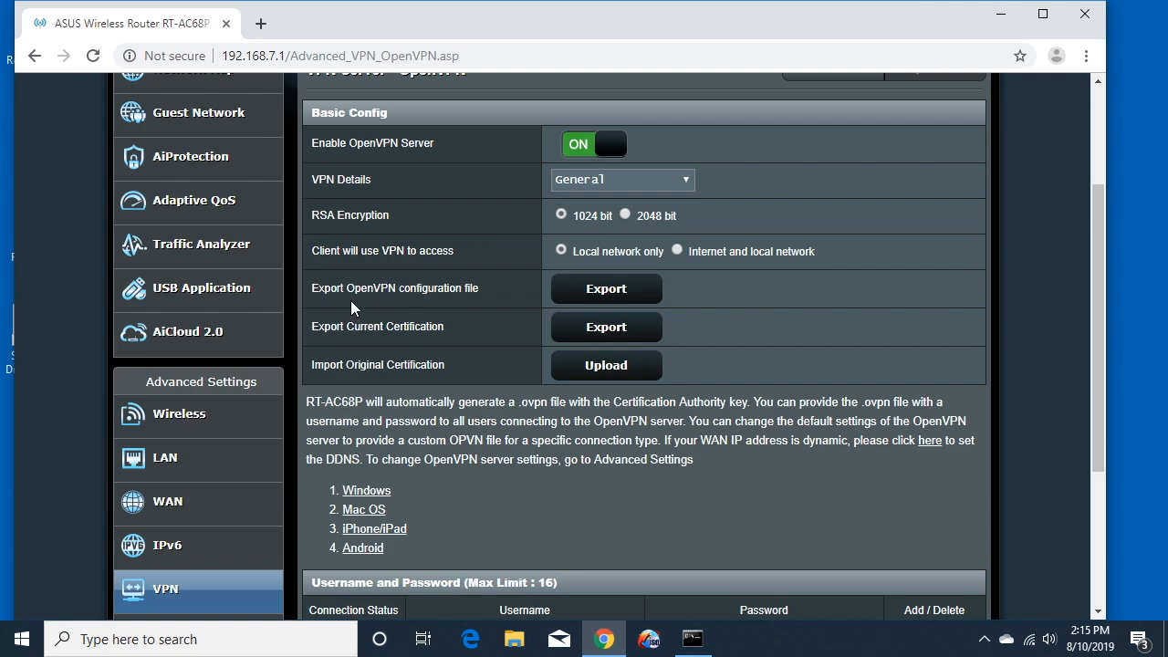
mouse_move(499, 298)
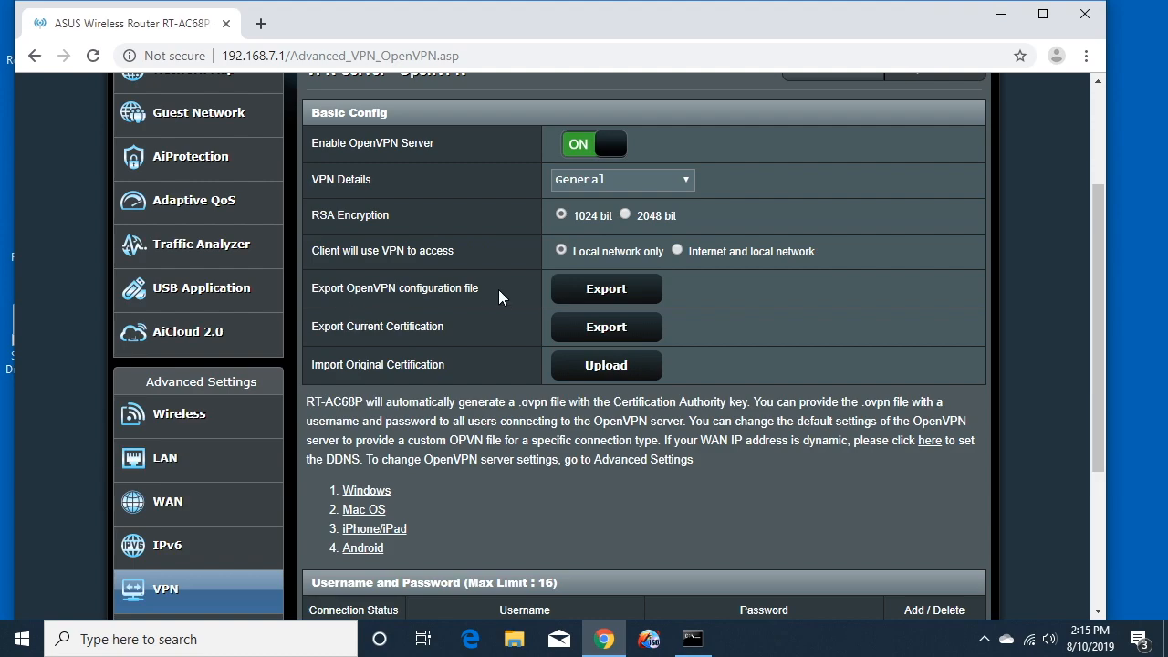
Export the client.ovpn configuration file and move to the Username and Password table's new-user field.
left_click(606, 288)
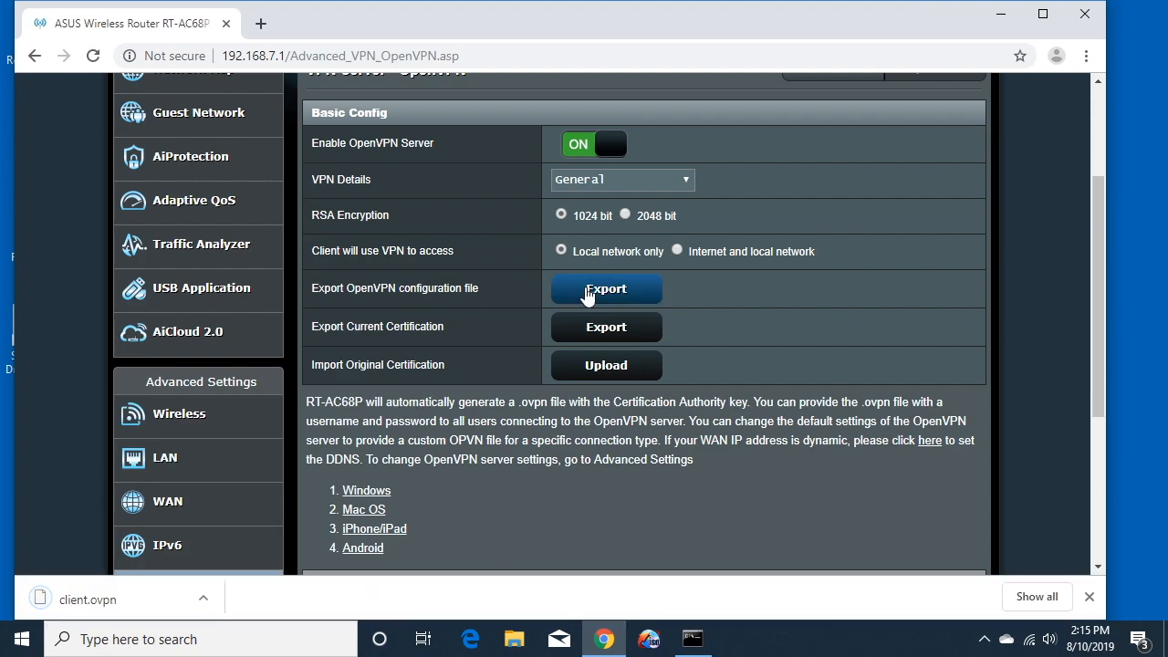
scroll("down", 3)
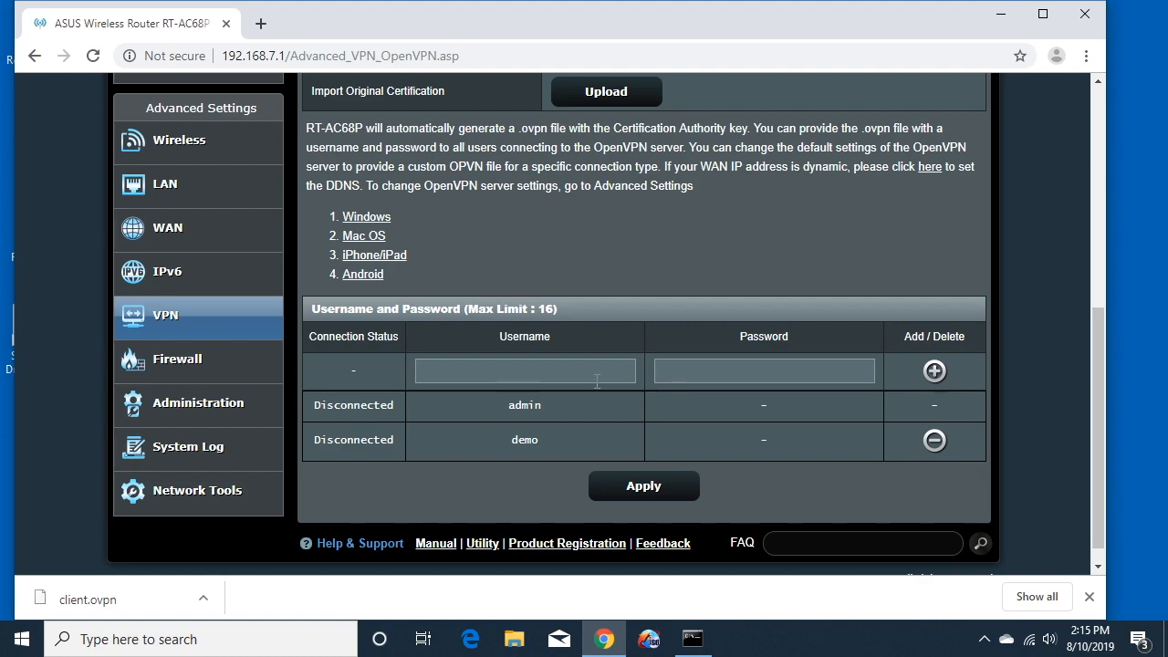
left_click(524, 371)
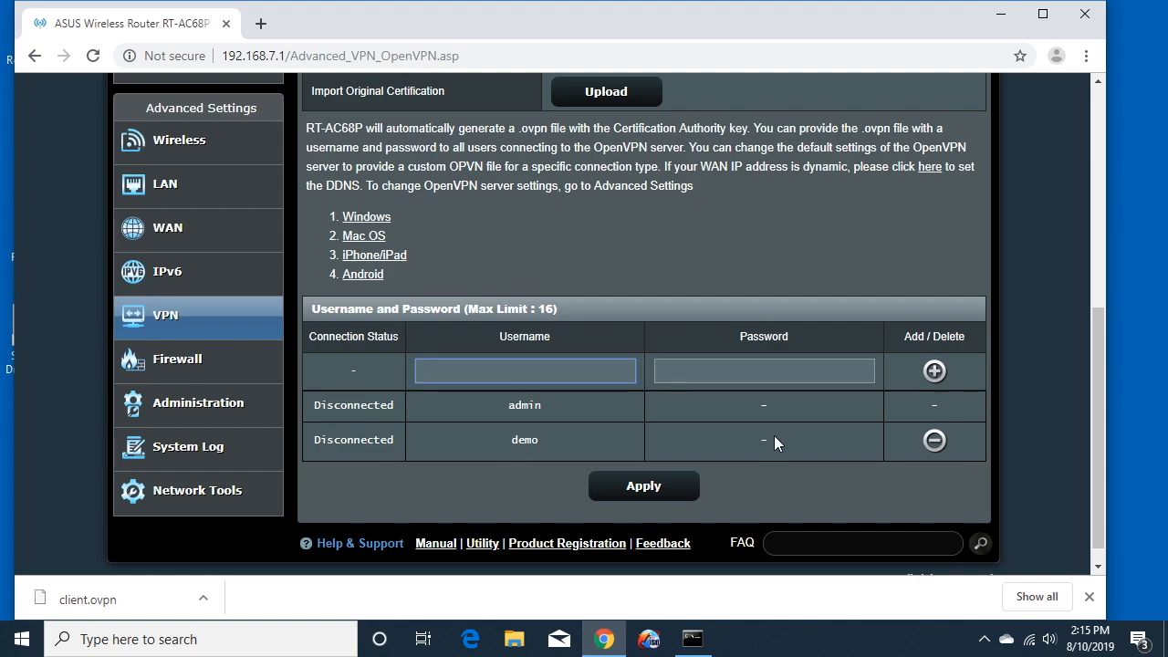
left_click(524, 370)
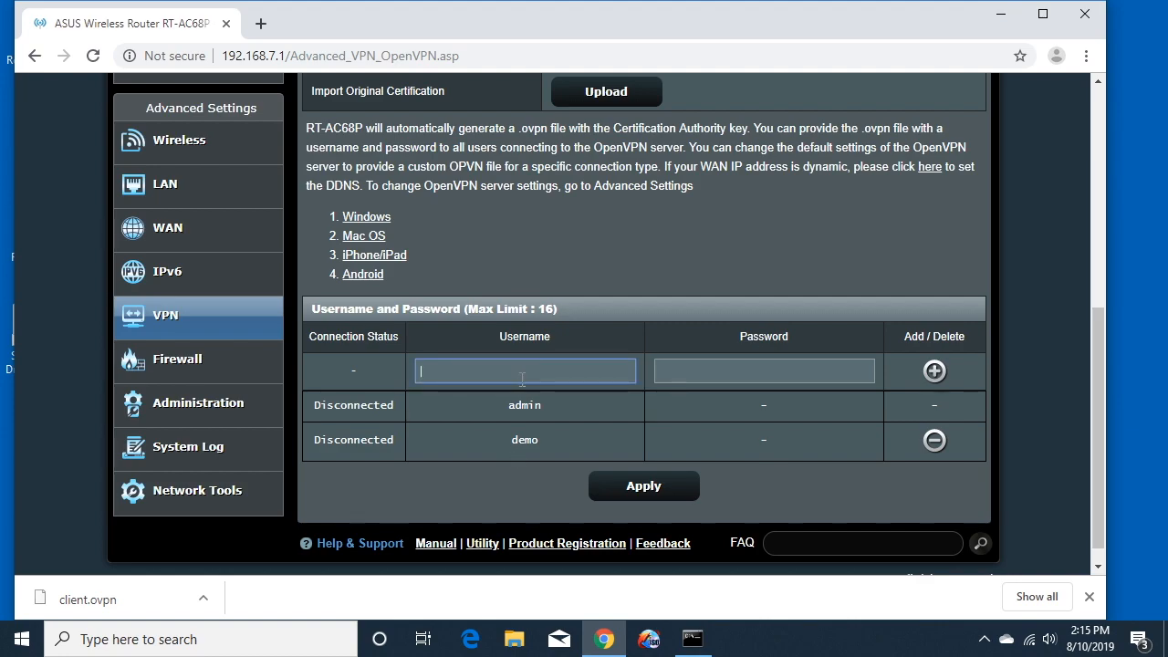
mouse_move(830, 398)
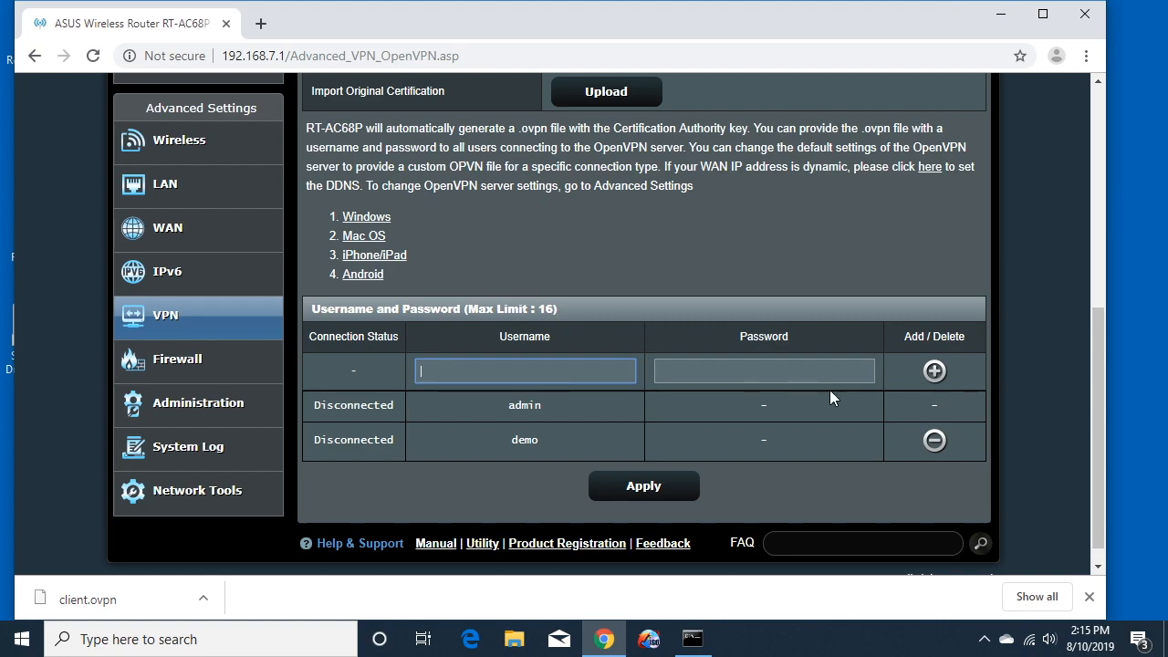
mouse_move(596, 441)
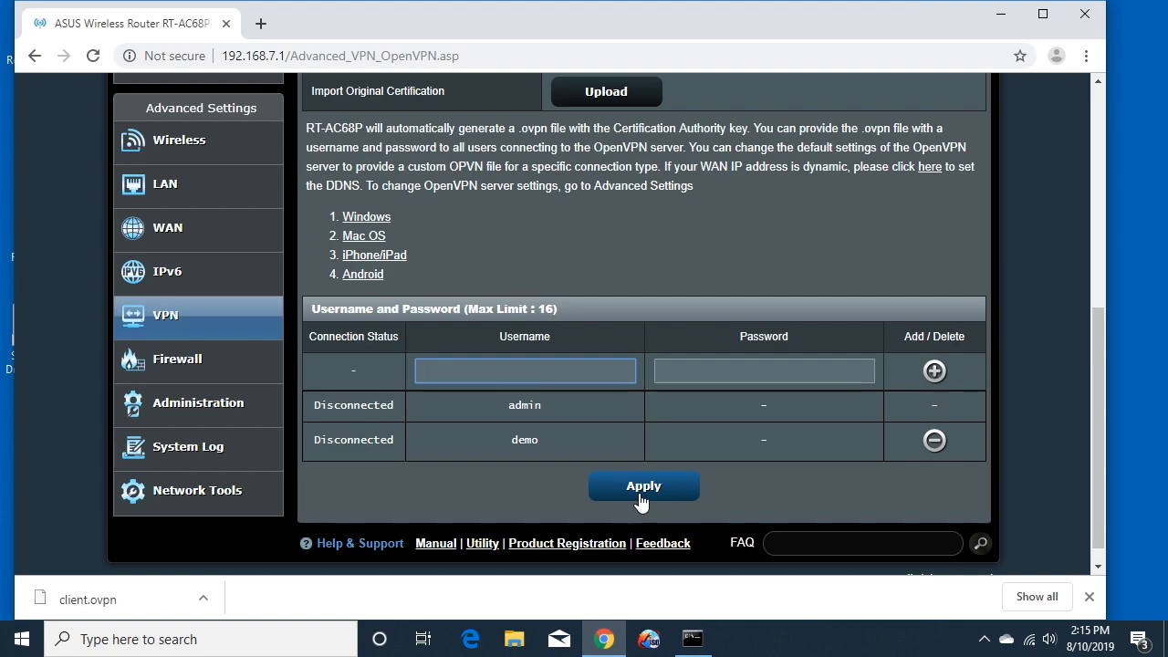
mouse_move(493, 206)
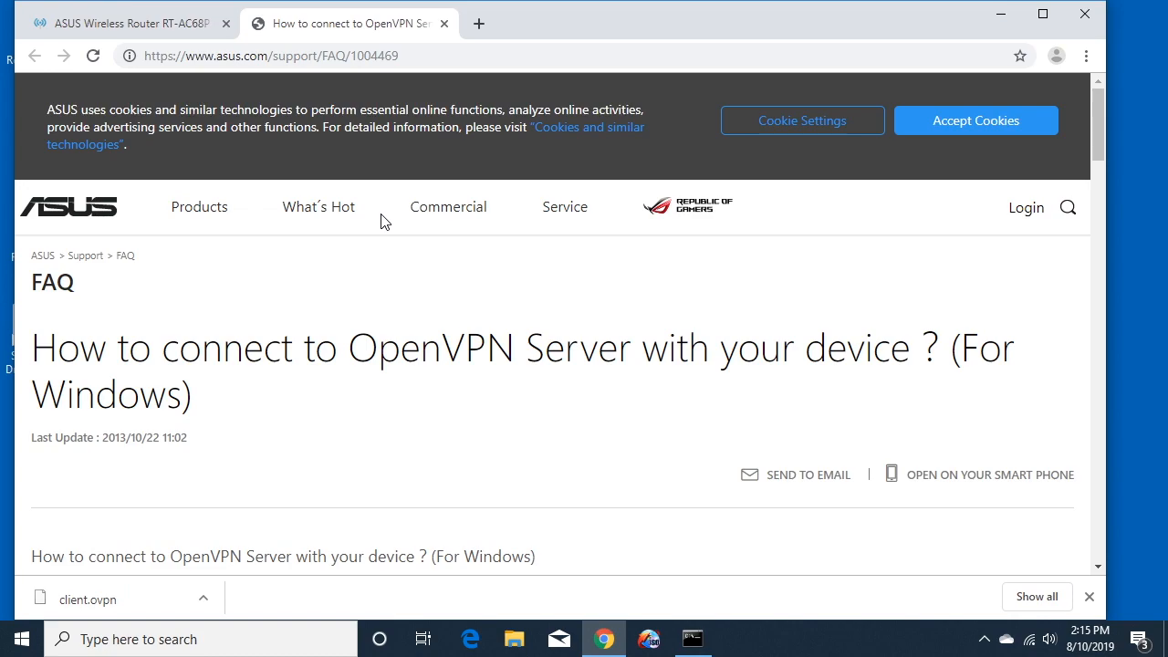
Follow the ASUS Windows FAQ's OpenVPN installer link to the OpenVPN Community Downloads page.
scroll("down", 3)
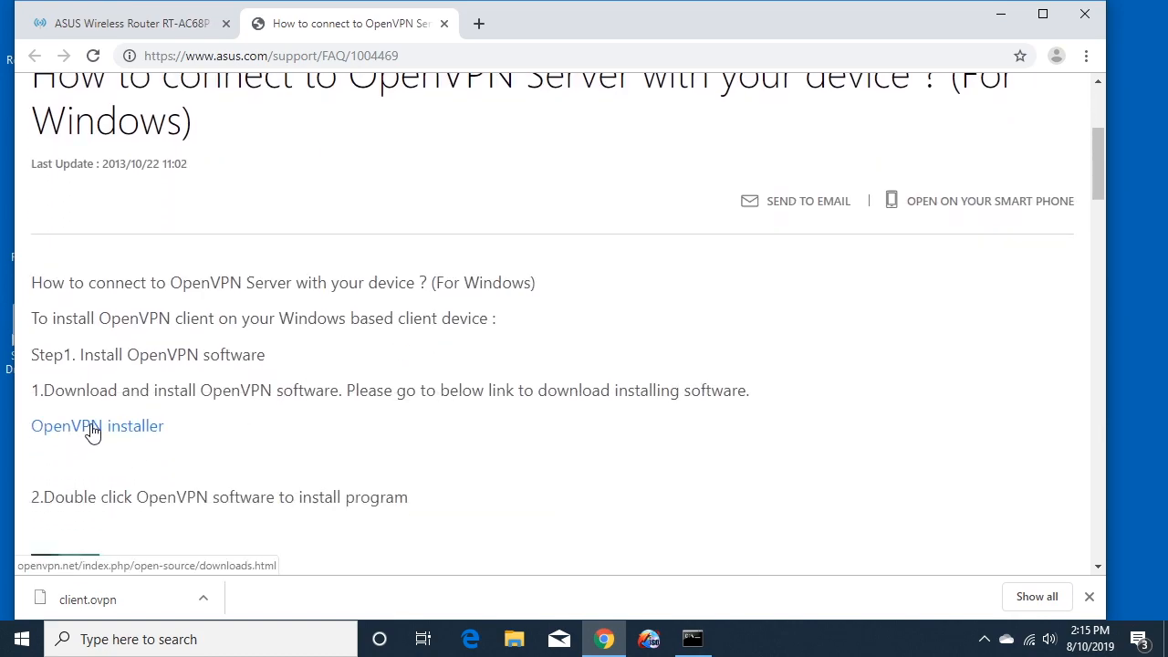
left_click(97, 425)
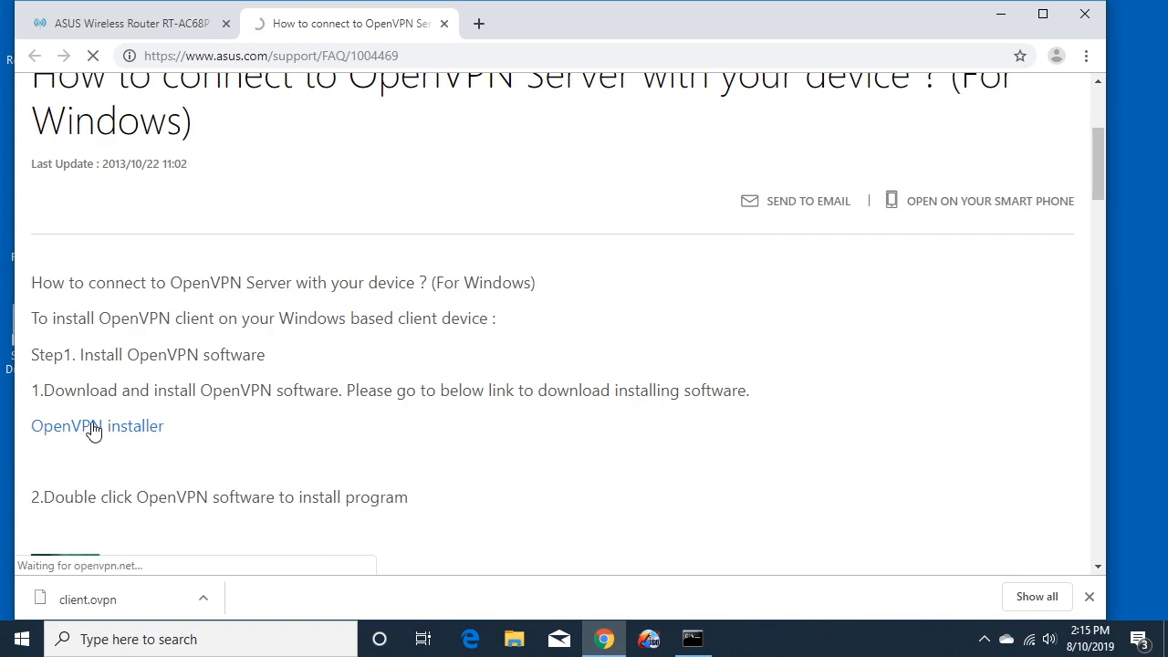
left_click(96, 425)
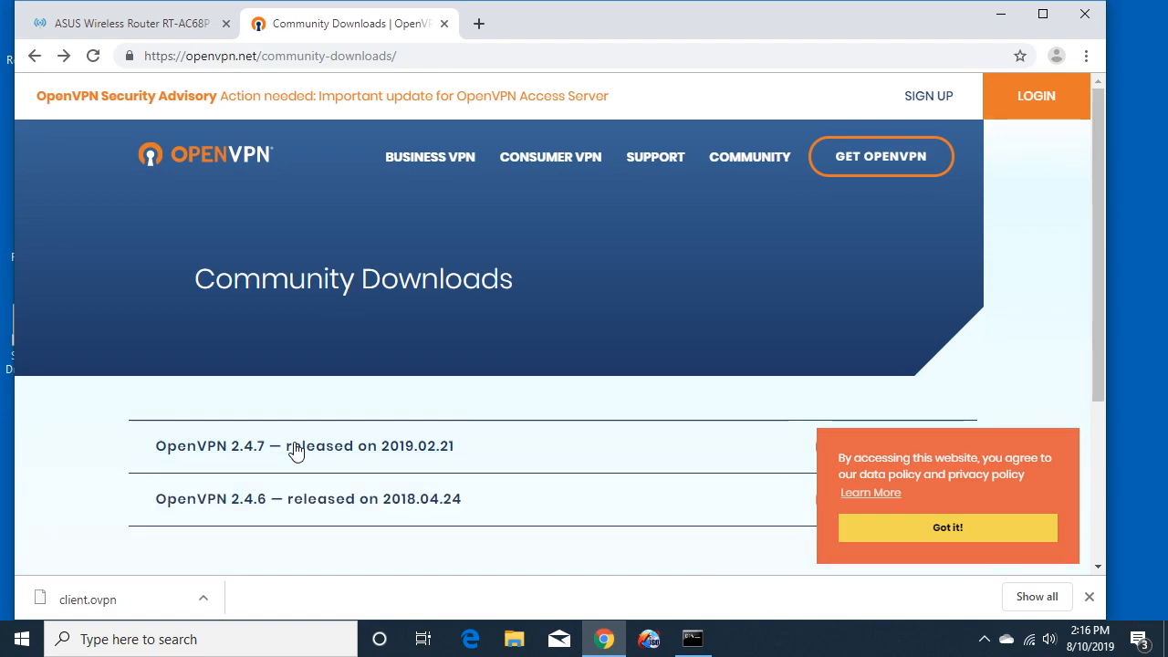
Locate the OpenVPN 2.4.7 release and download openvpn-install-2.4.7-I607-win10.exe.
scroll("down", 3)
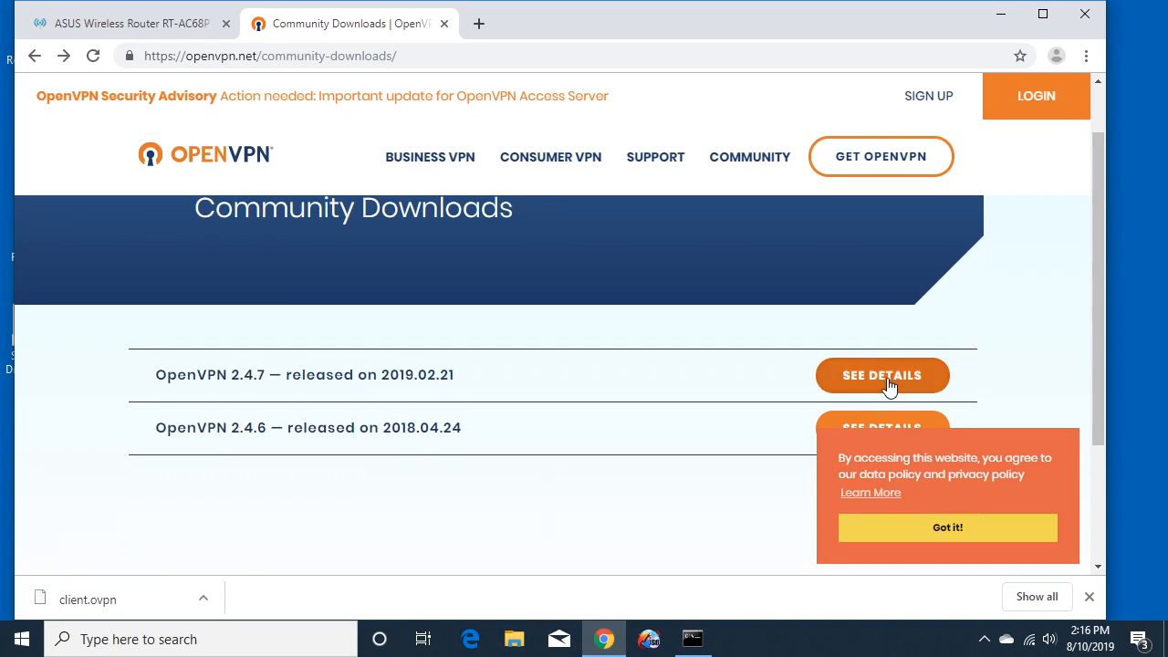
left_click(882, 375)
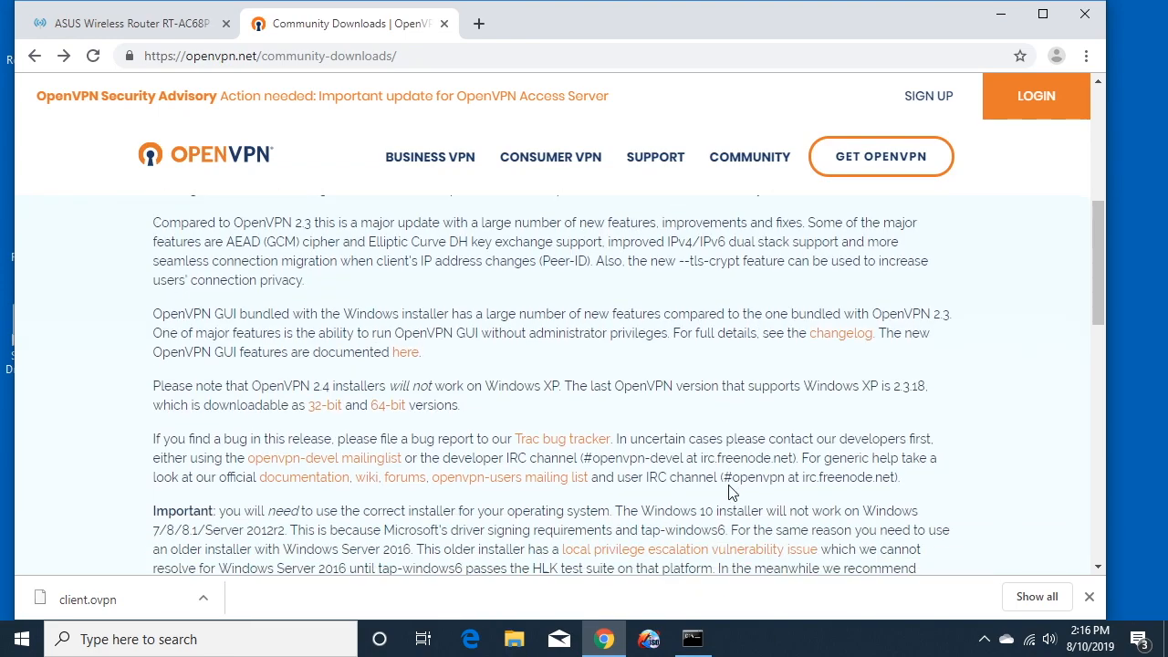
scroll("down", 3)
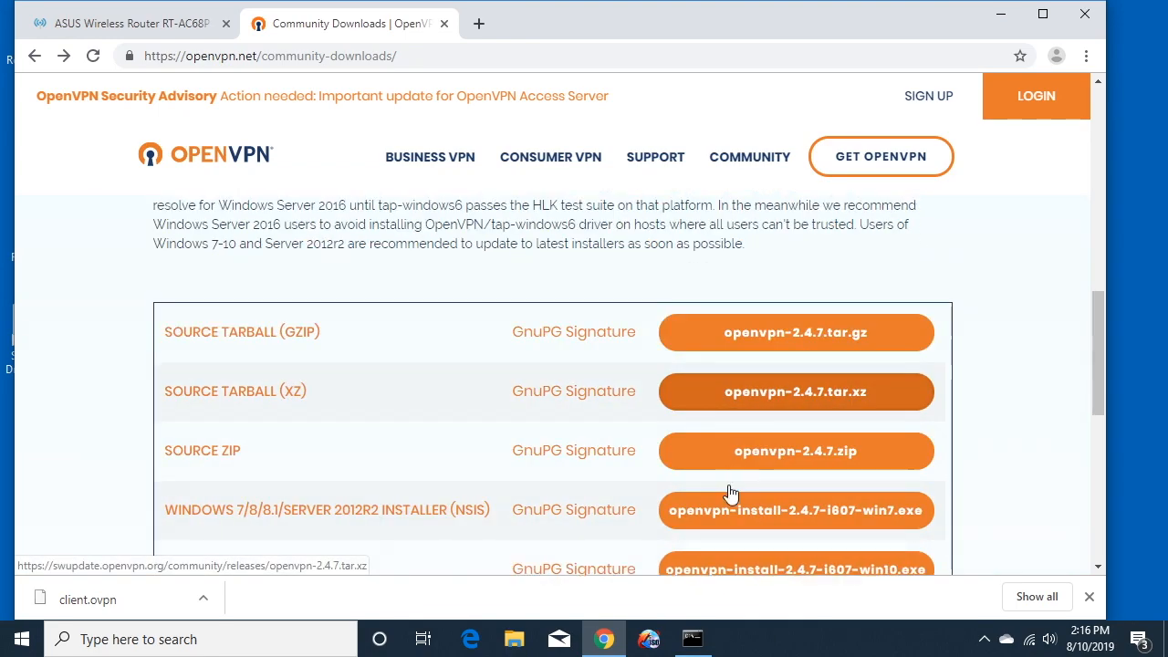
scroll("down", 3)
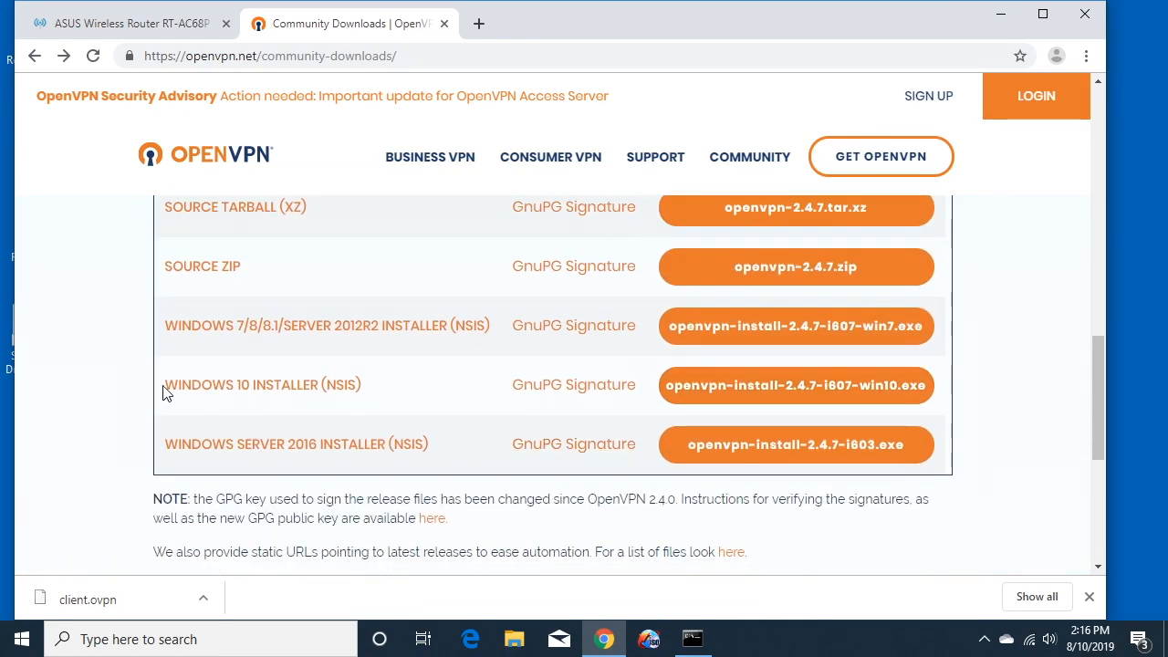
mouse_move(769, 390)
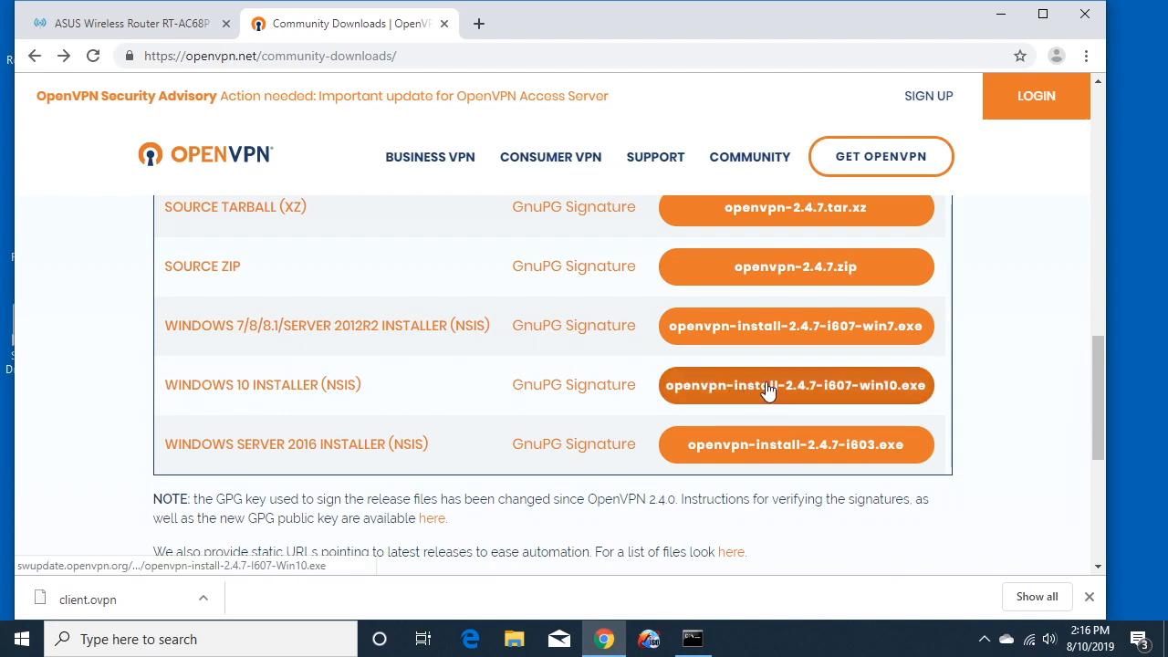
left_click(795, 384)
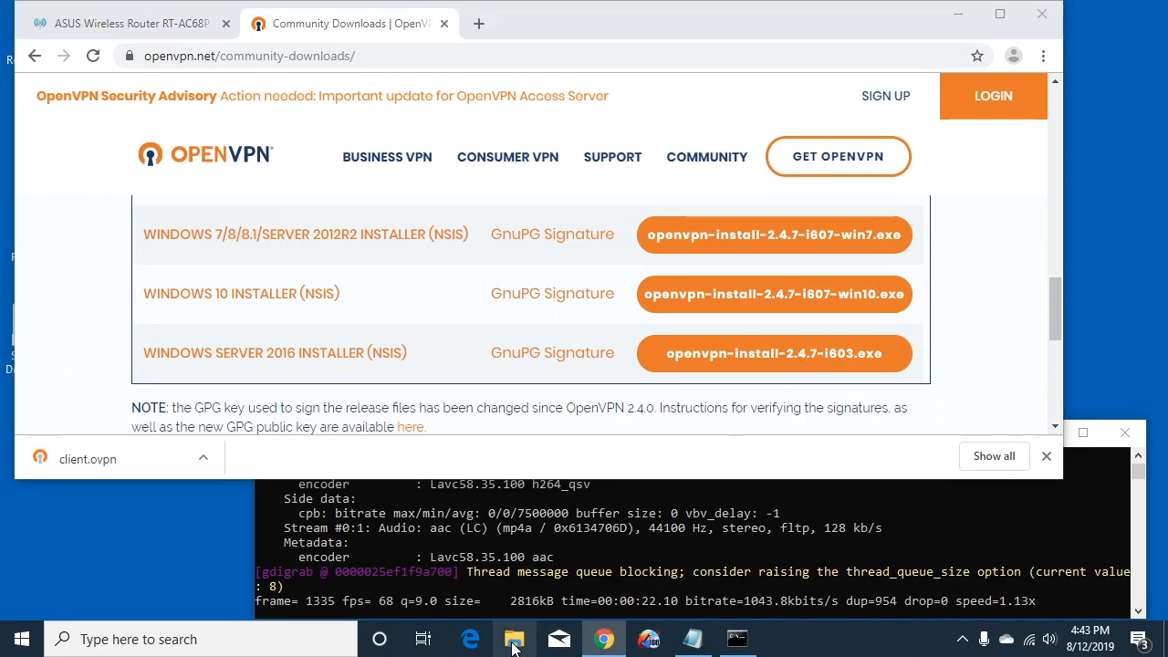
Launch openvpn-install-2.4.7-I607-Win10 from the Downloads folder in File Explorer.
left_click(514, 639)
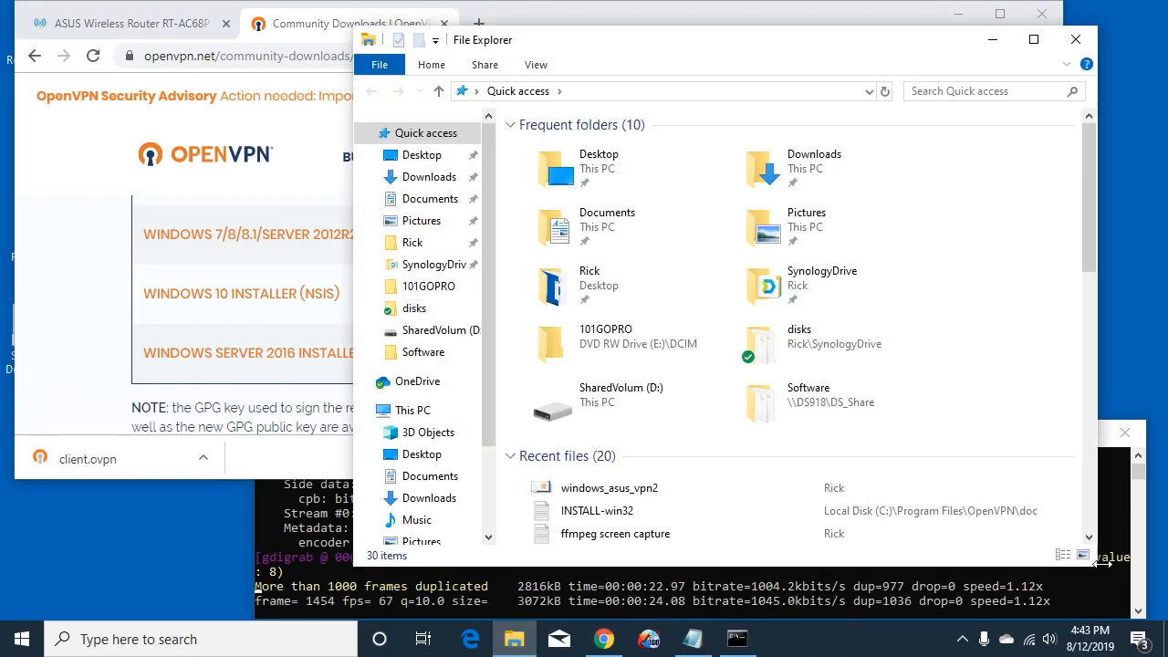
left_click(422, 154)
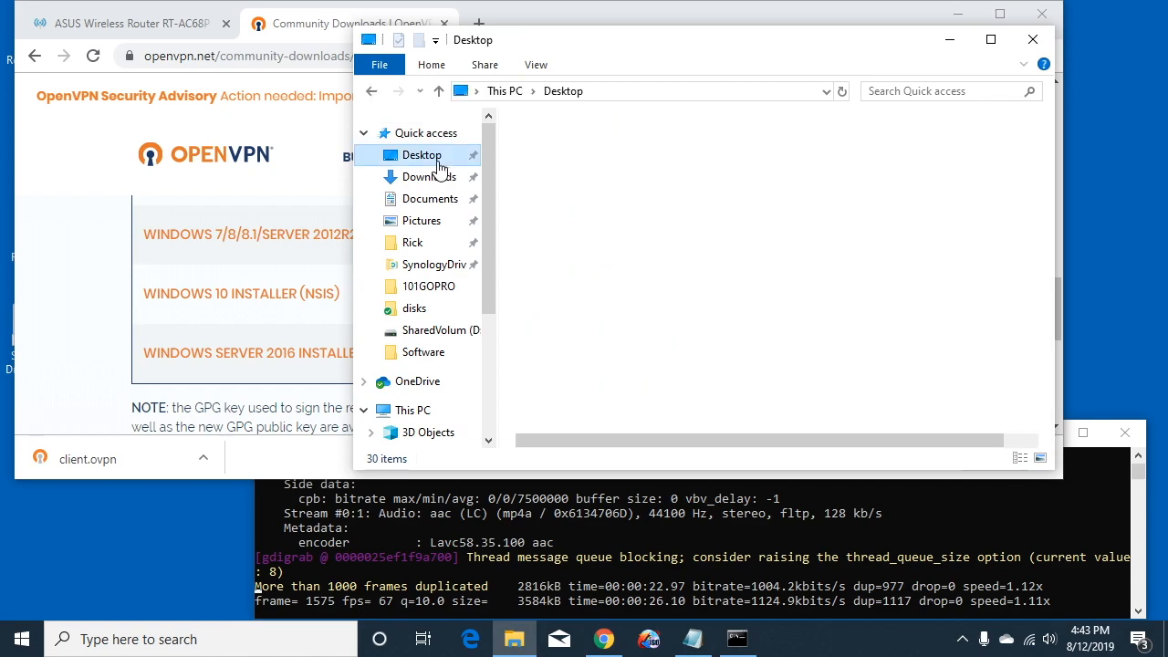
left_click(429, 176)
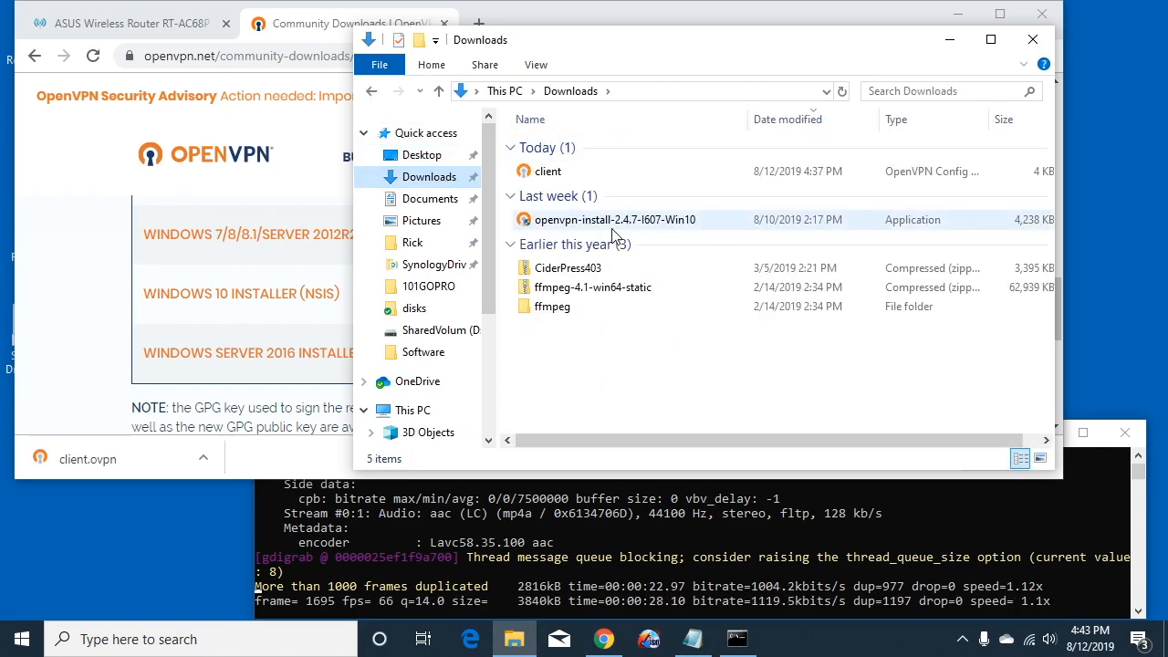
left_click(614, 219)
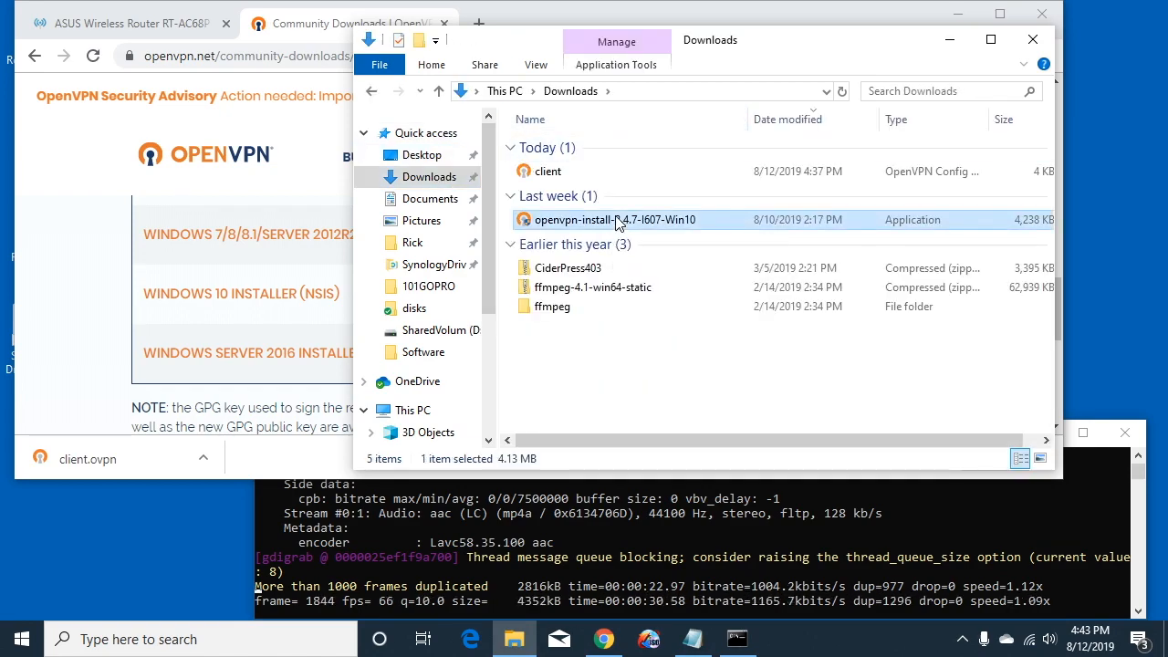
double_click(615, 219)
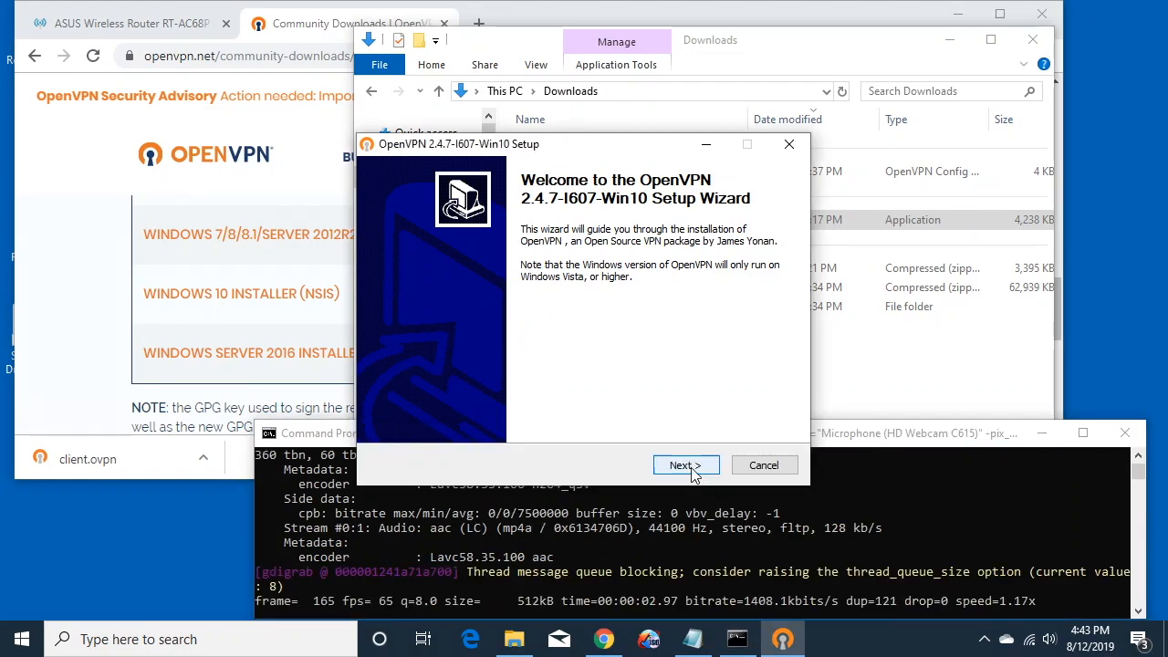
Install OpenVPN 2.4.7 with the default components and finish the setup wizard.
left_click(685, 465)
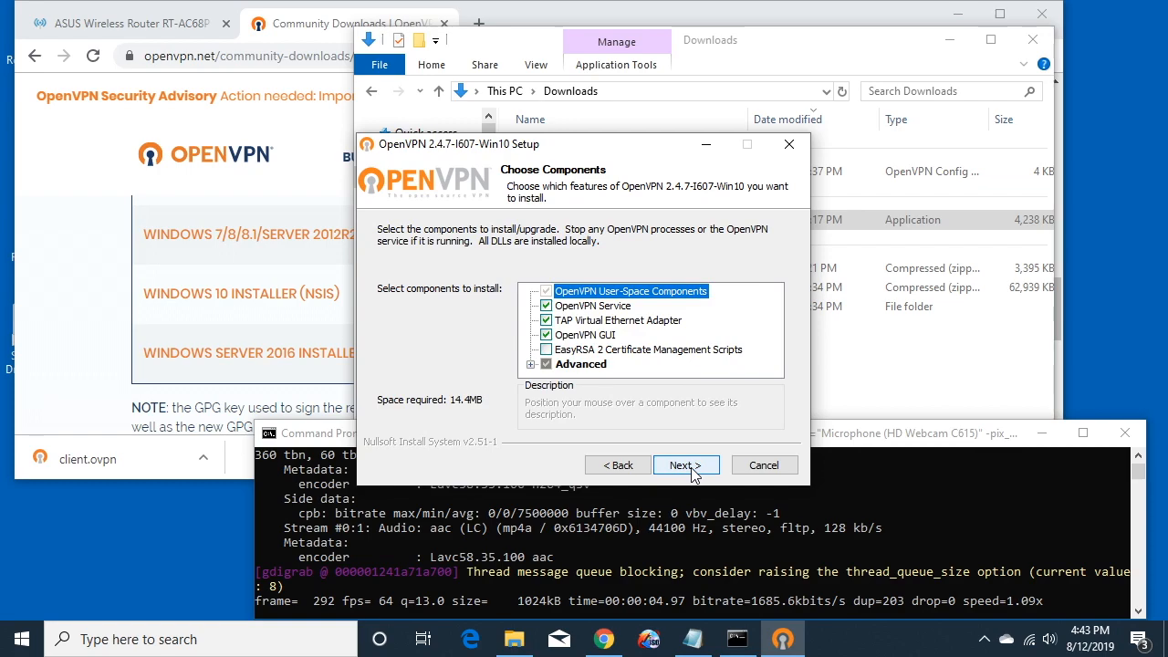
left_click(686, 464)
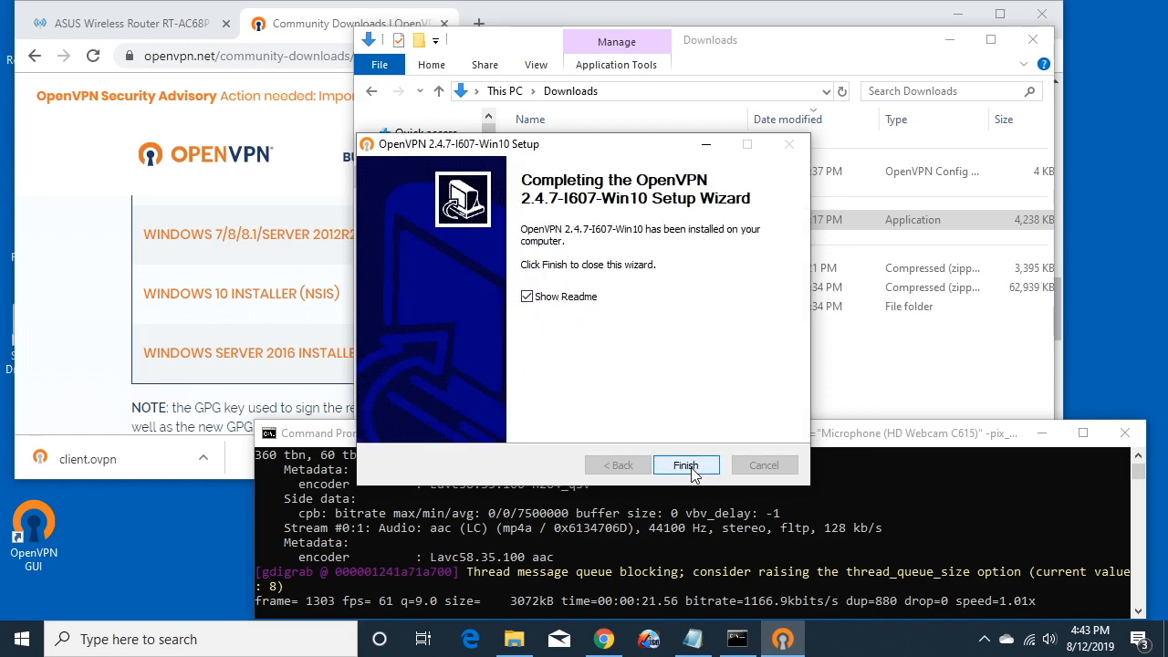
left_click(686, 465)
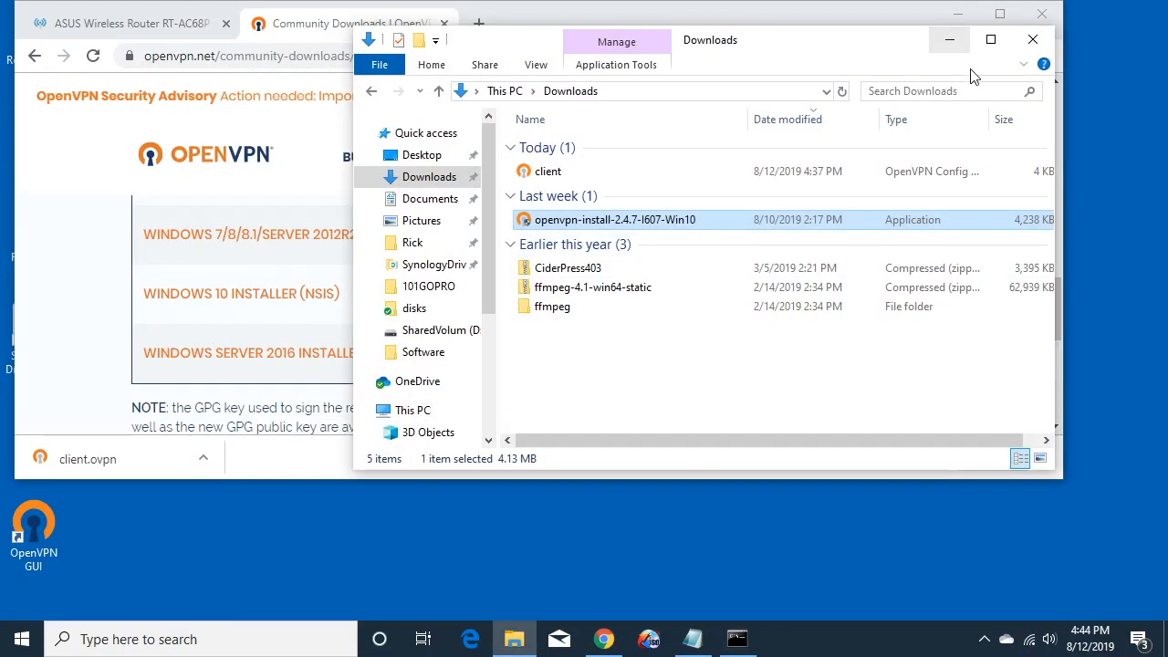
Minimize File Explorer and Chrome to reveal the desktop with the OpenVPN GUI shortcut.
left_click(949, 39)
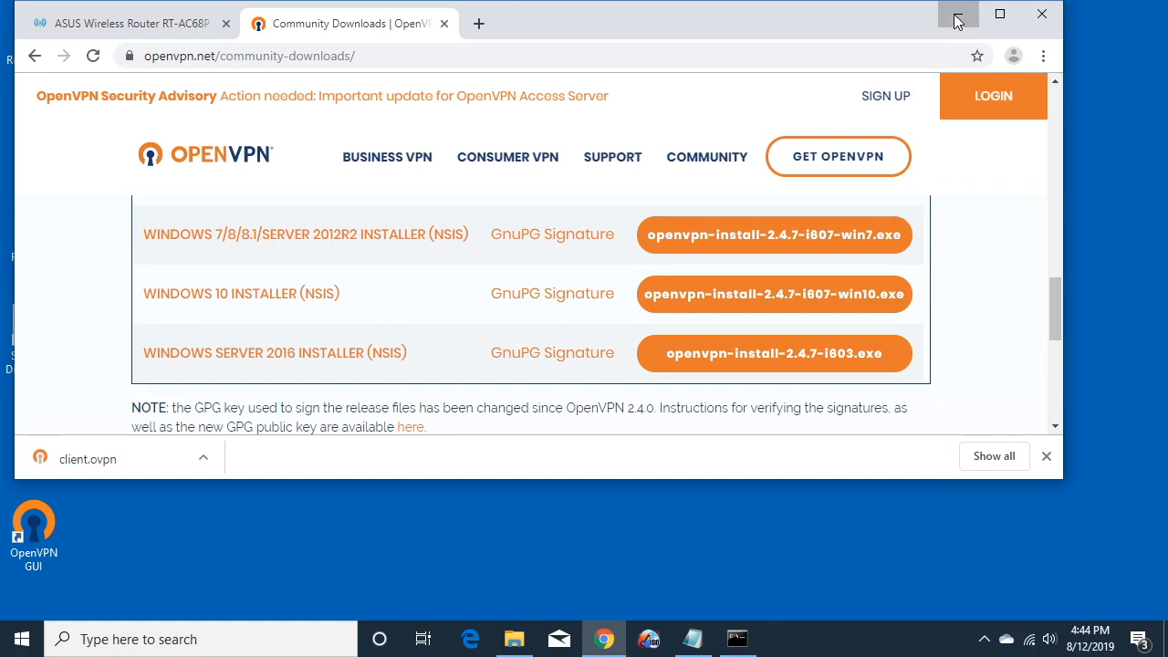
left_click(958, 14)
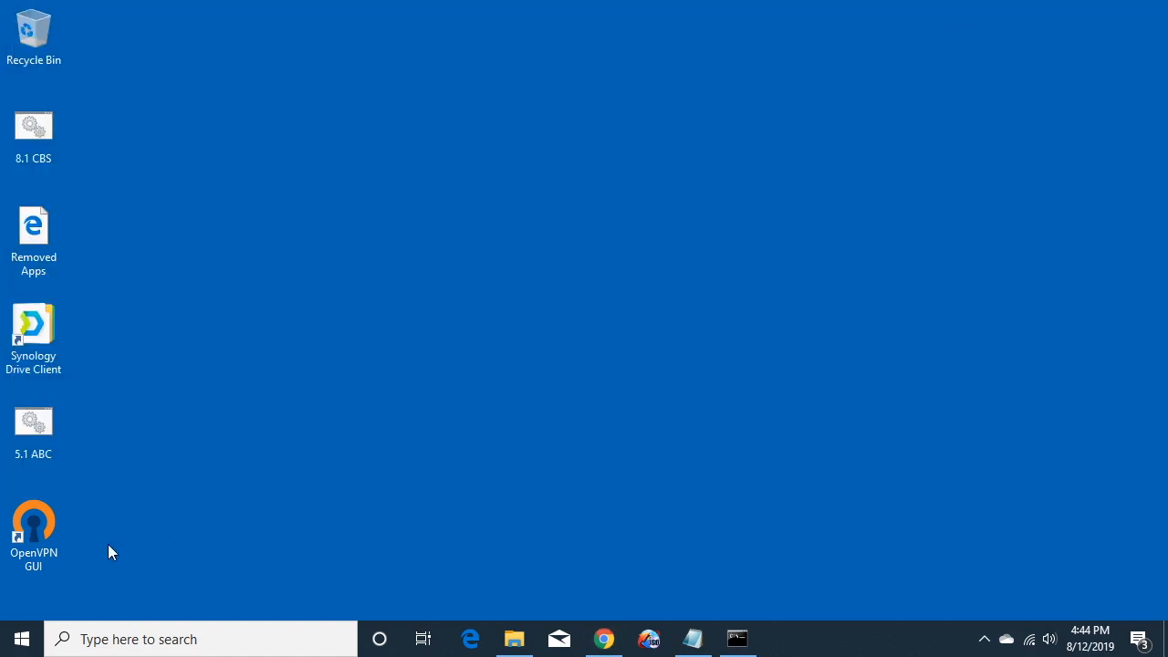
mouse_move(34, 531)
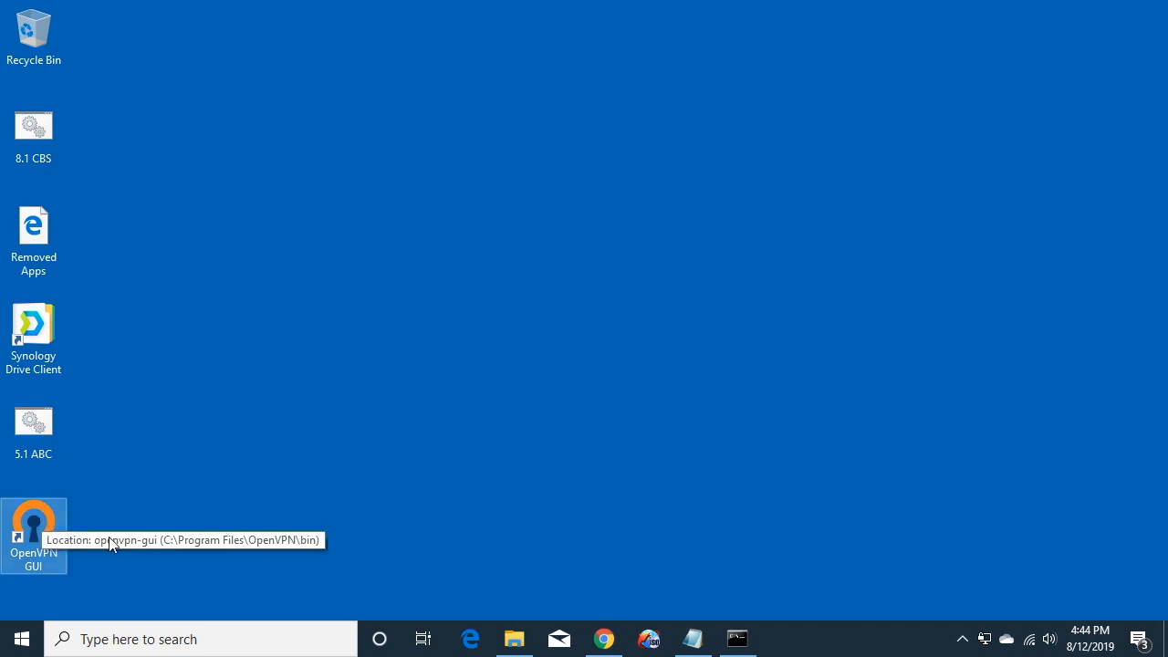
mouse_move(986, 638)
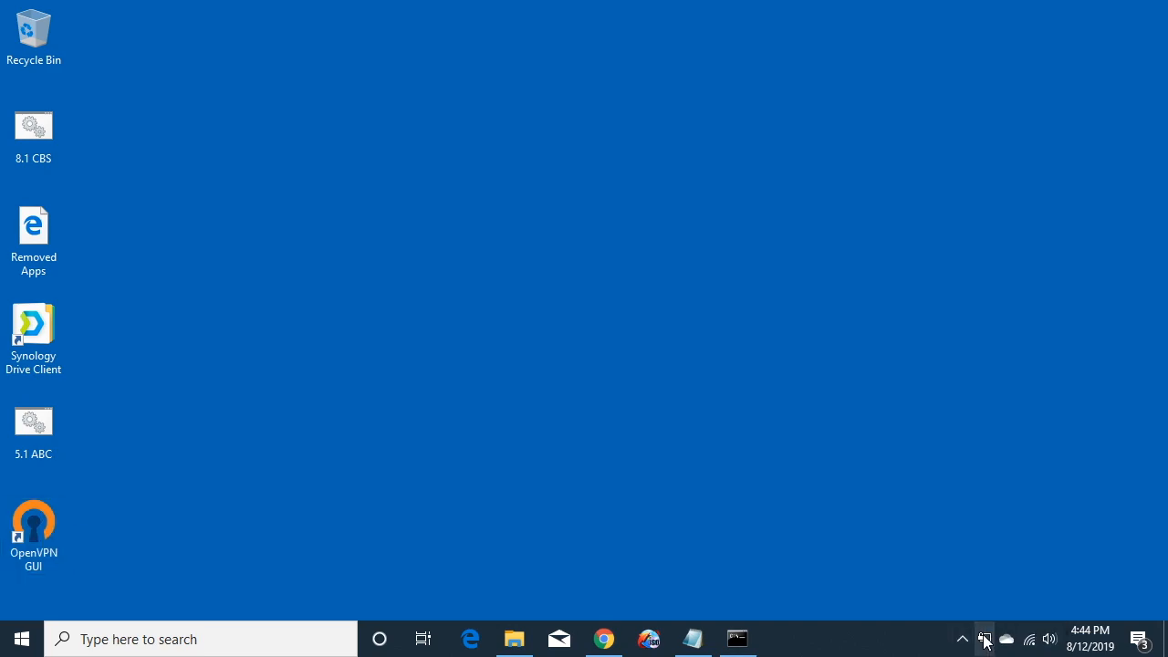
Import client.ovpn from Downloads via the tray icon and acknowledge that config 'client' already exists.
left_click(962, 638)
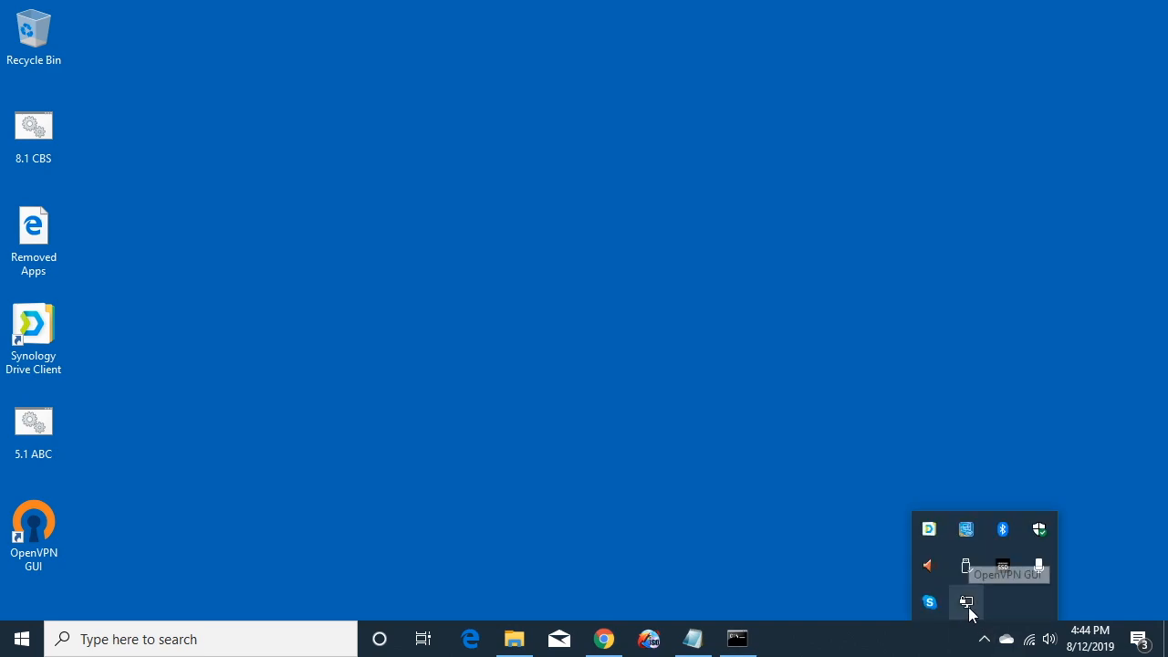
right_click(966, 602)
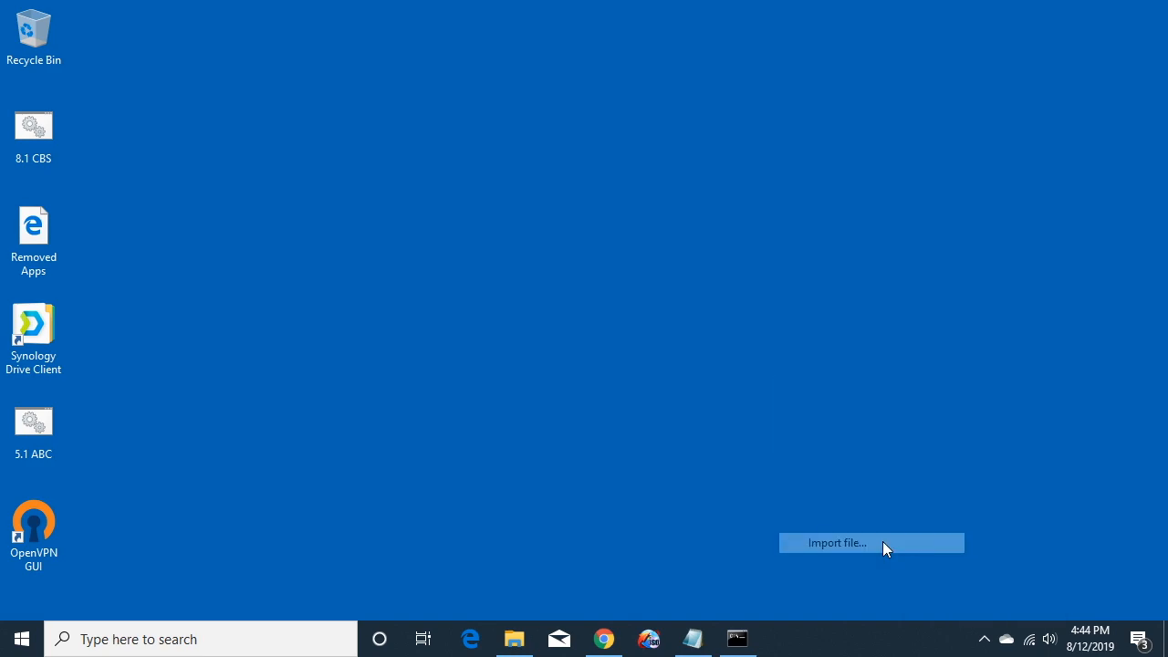
left_click(837, 543)
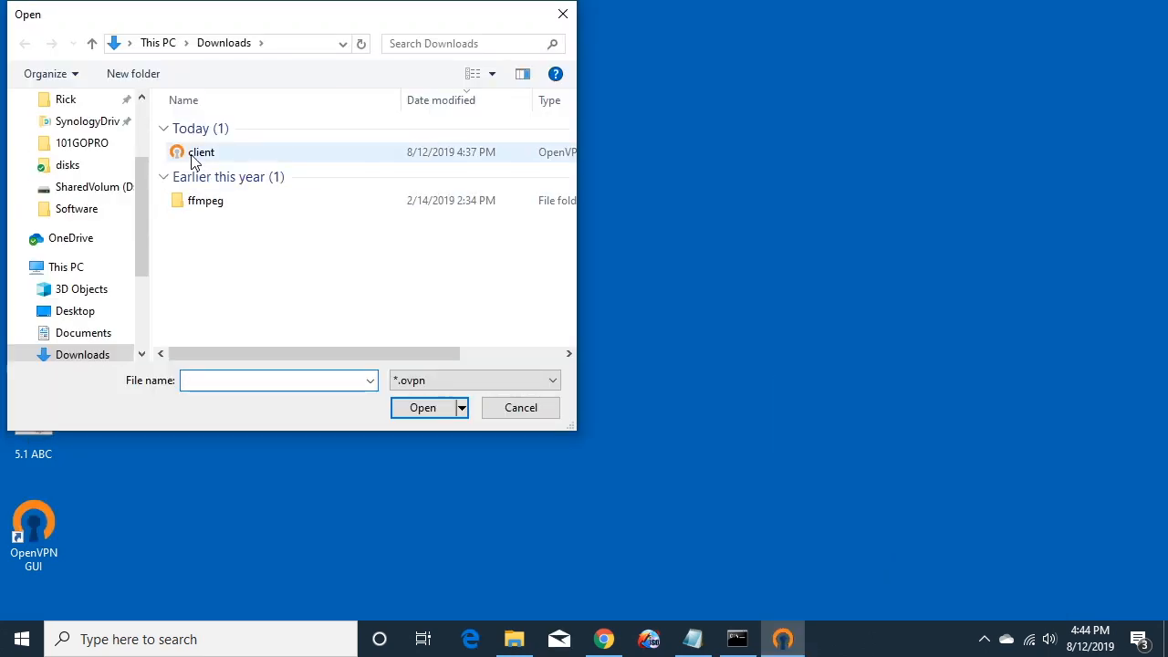
mouse_move(208, 161)
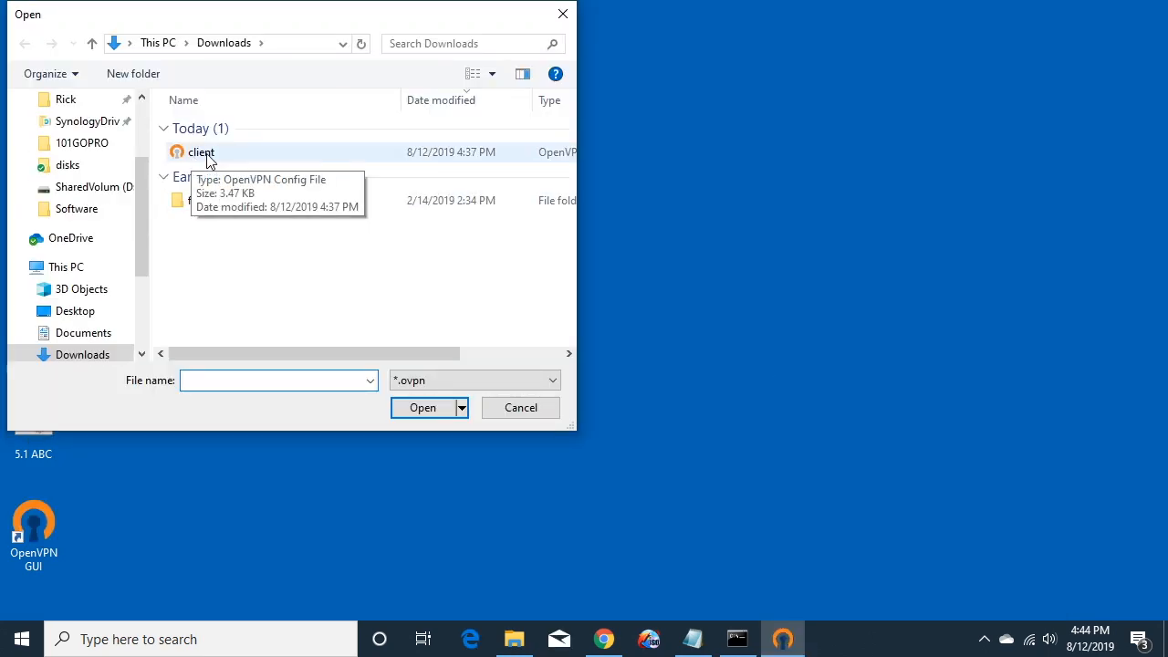
left_click(200, 152)
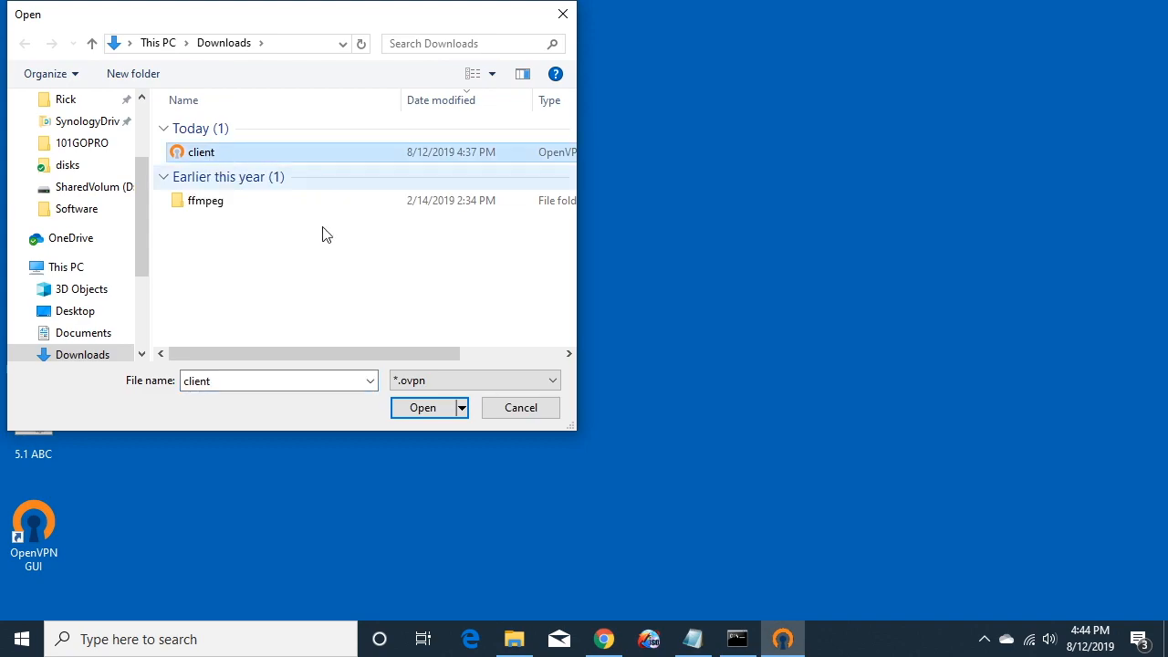
left_click(423, 407)
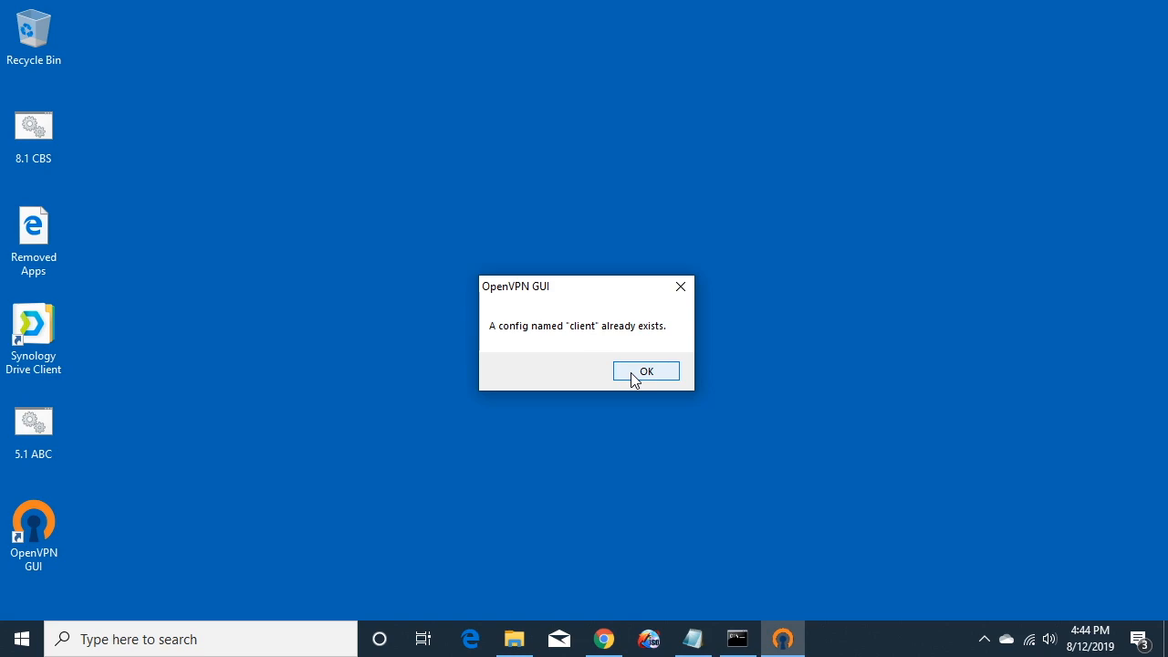
left_click(646, 370)
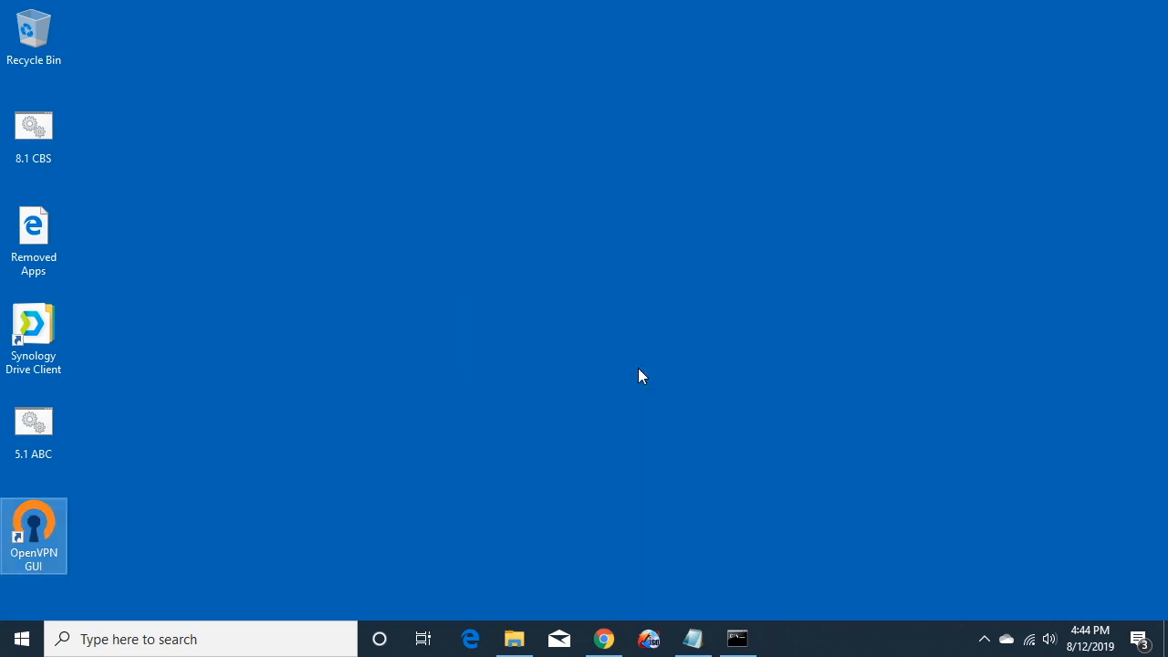
left_click(984, 638)
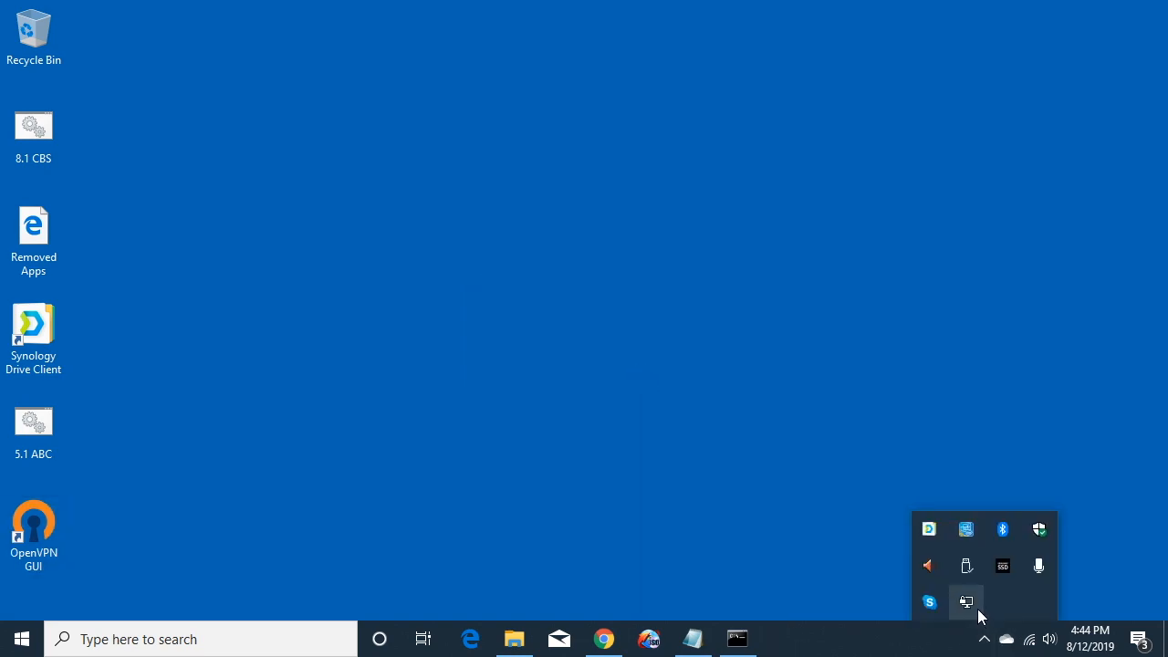
Connect the client profile with the VPN username and password, getting IP 10.8.0.6, and hide the log.
right_click(966, 600)
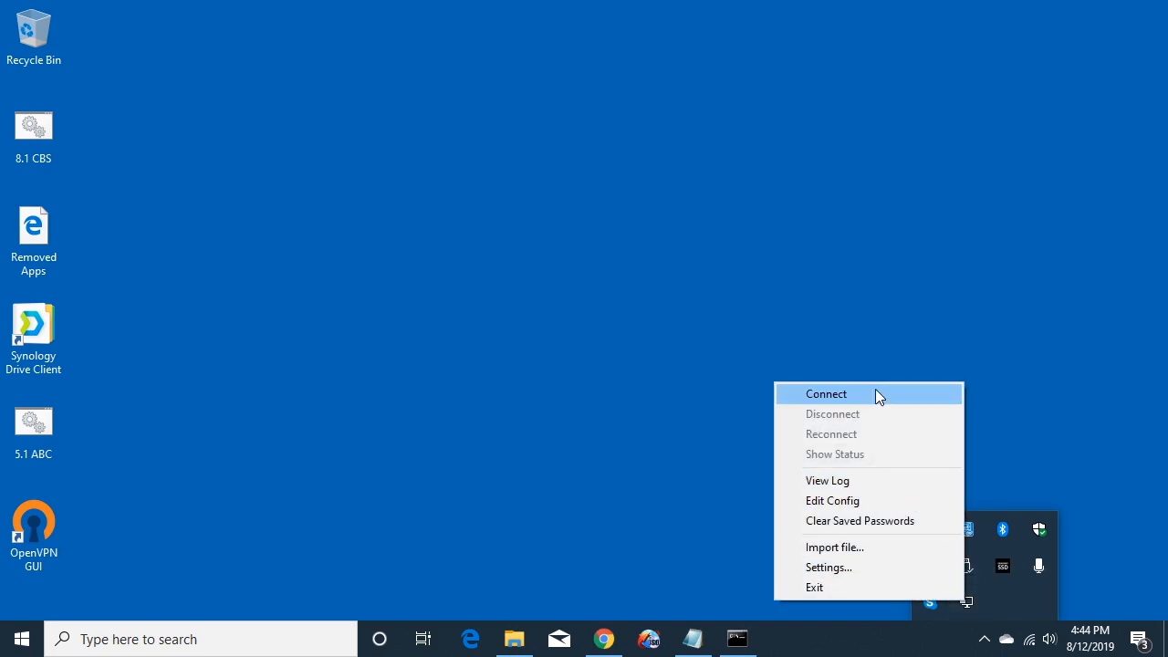
left_click(826, 393)
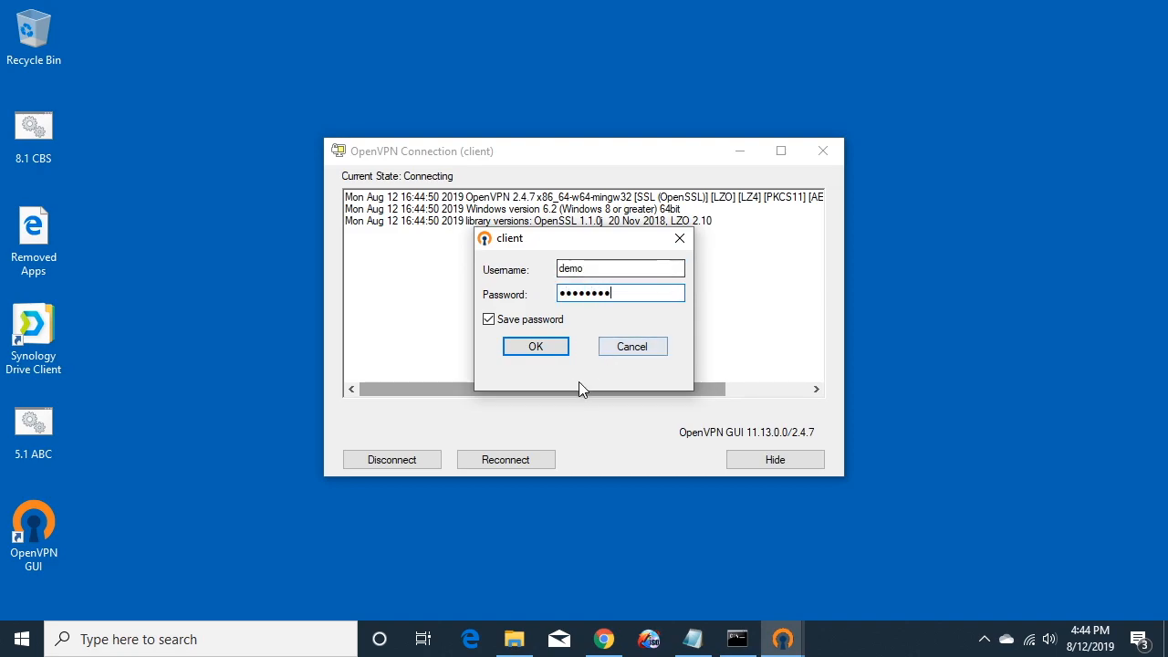
left_click(536, 346)
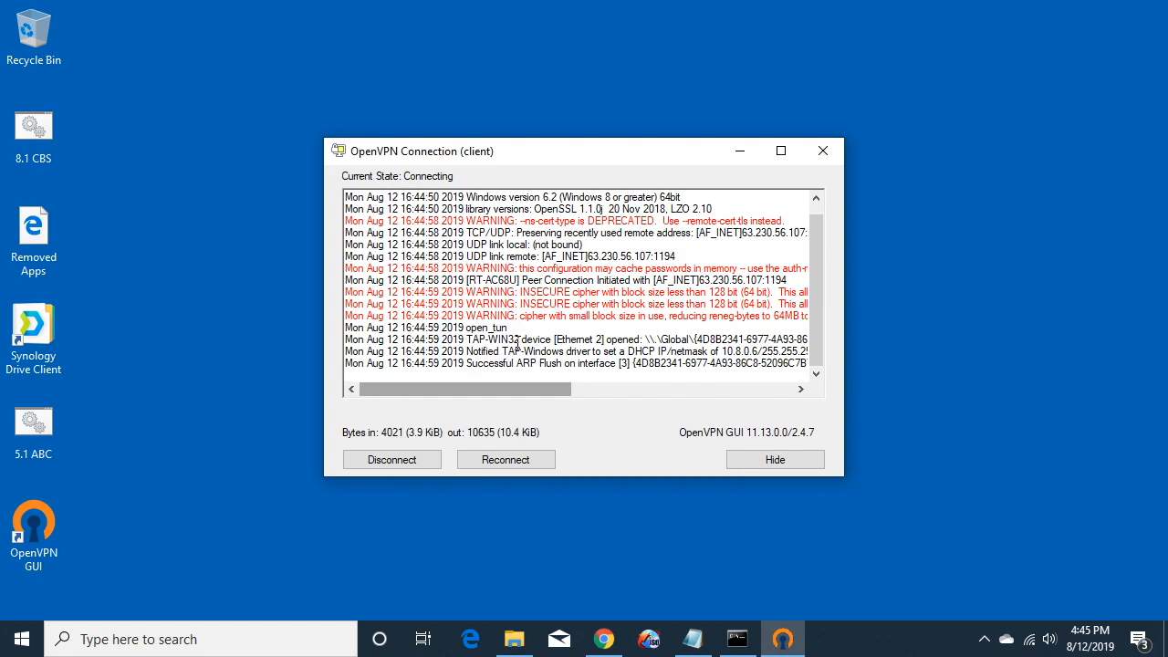
left_click(775, 459)
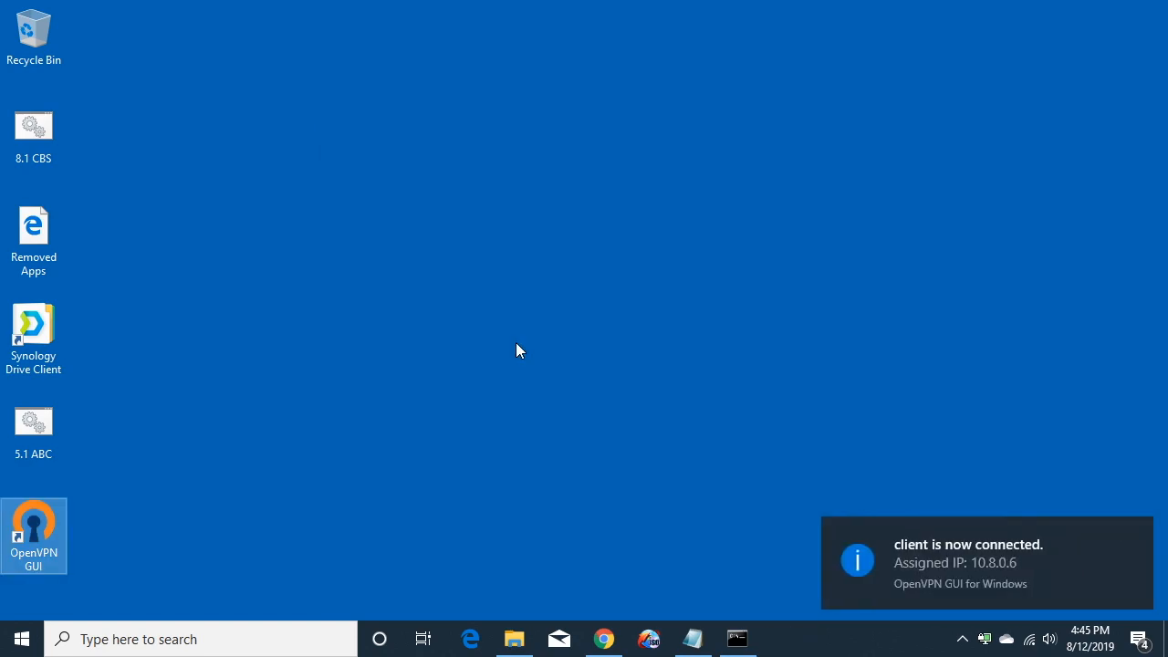
mouse_move(1089, 569)
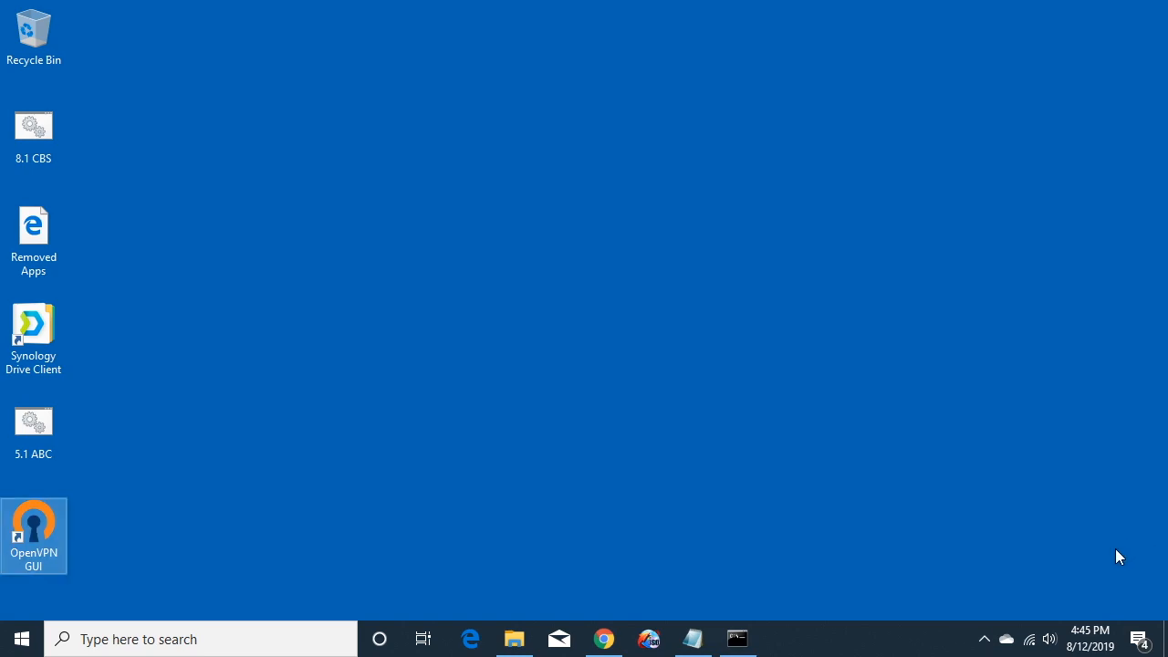
Disconnect the client VPN from the OpenVPN GUI tray menu and check its connection status.
left_click(984, 638)
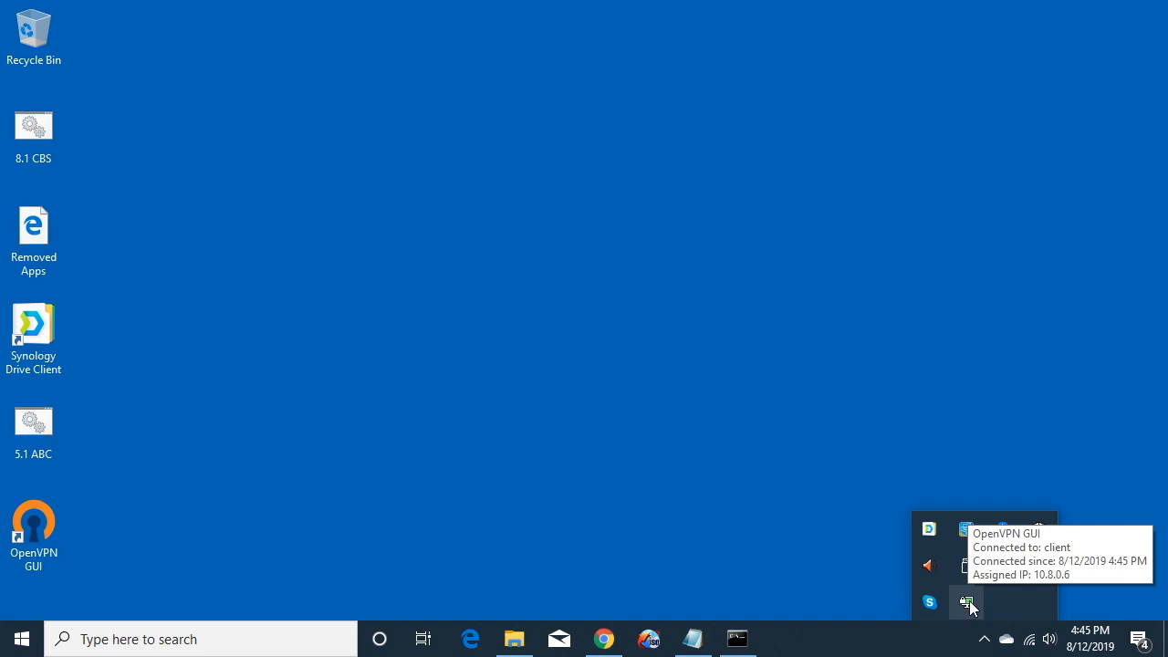
right_click(966, 602)
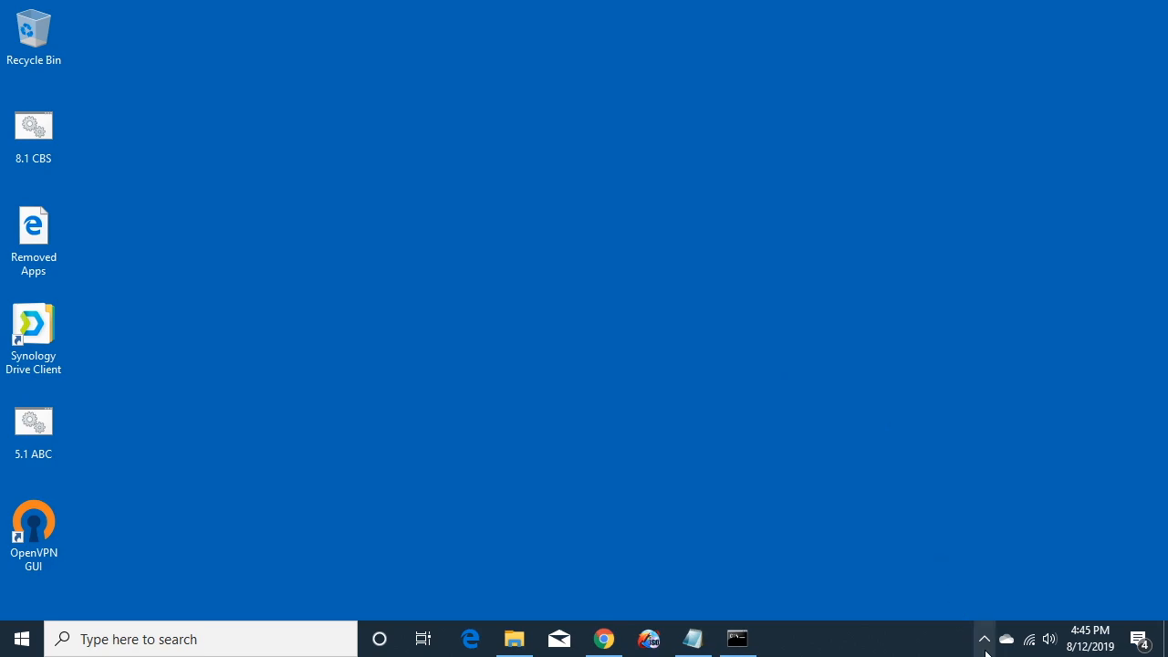
left_click(984, 638)
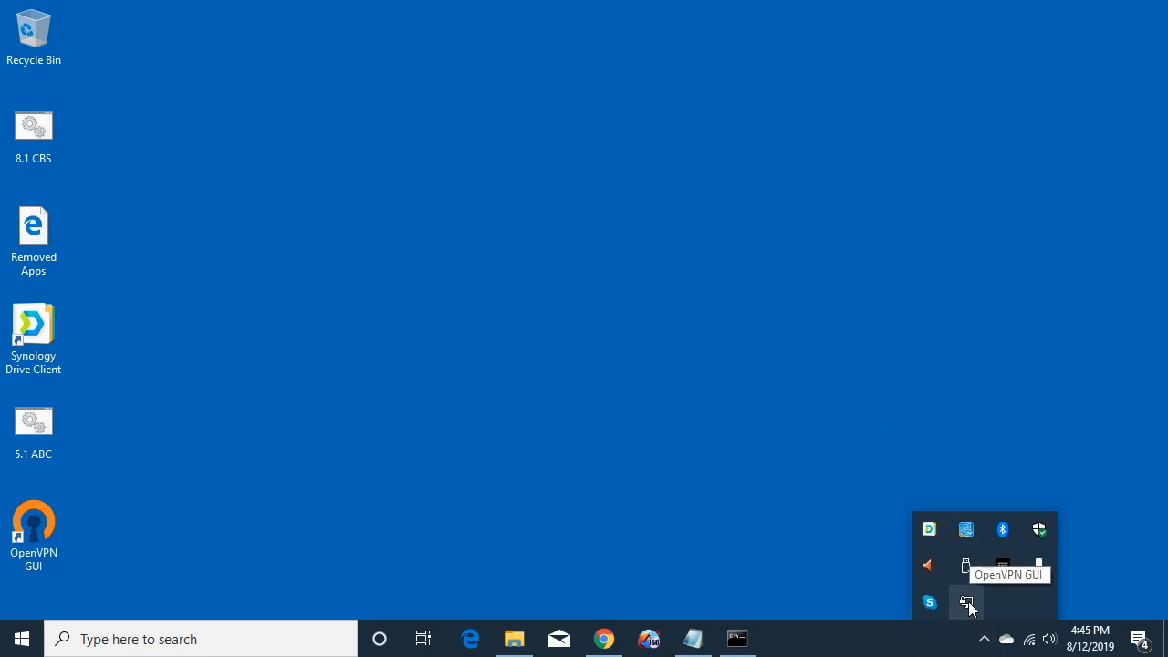